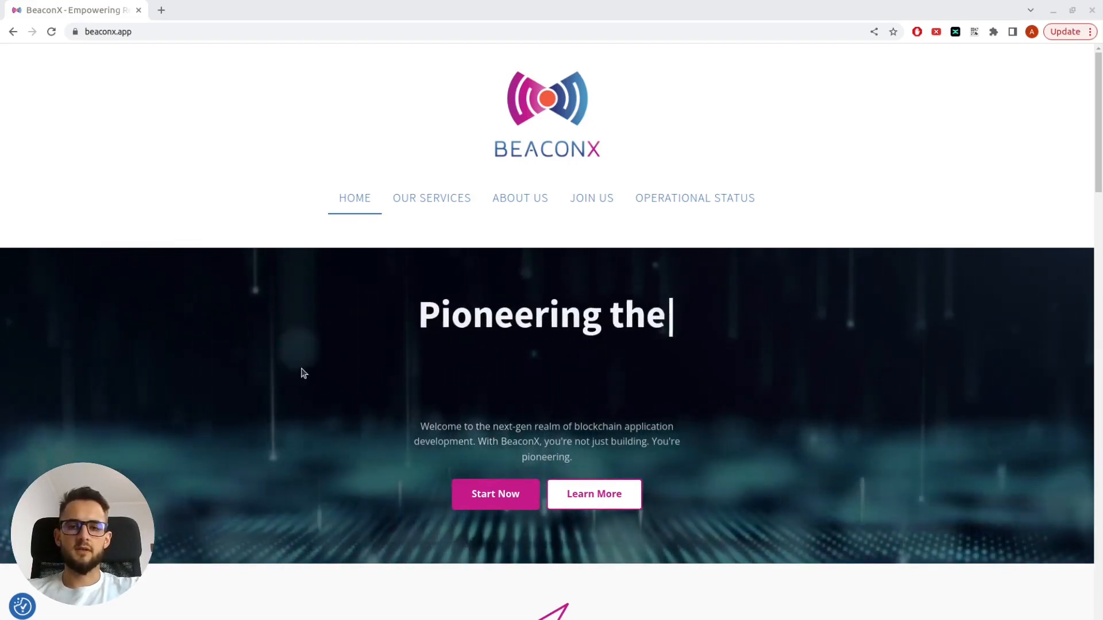
Browse the Events Notifier use-case carousel showing DEX arbitrage, liquidation bot and live swaps tracker
scroll("down", 3)
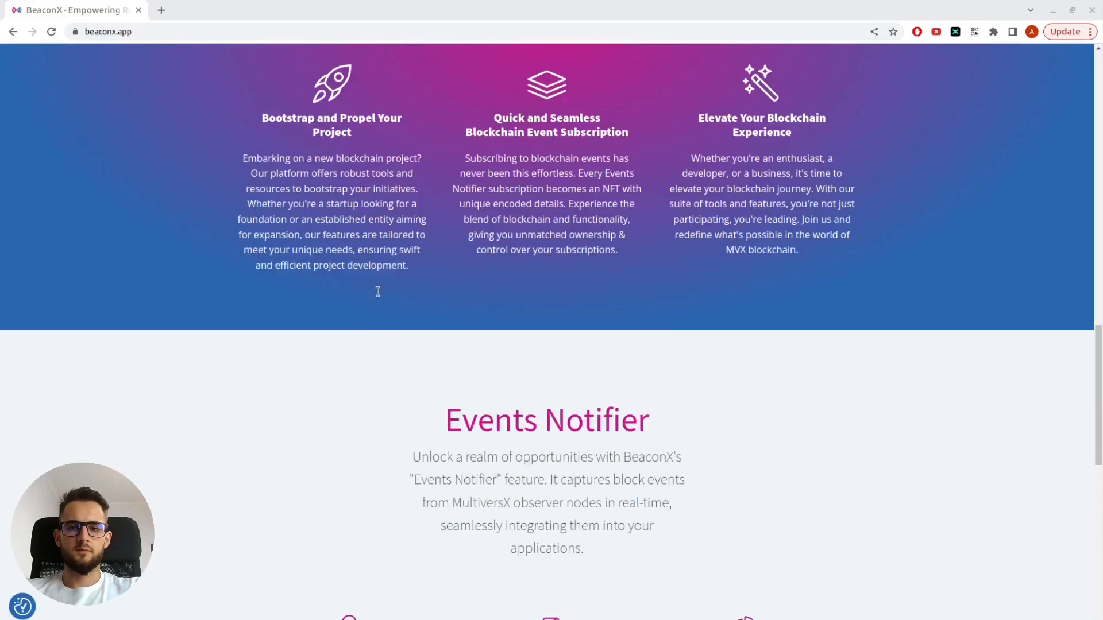
scroll("down", 3)
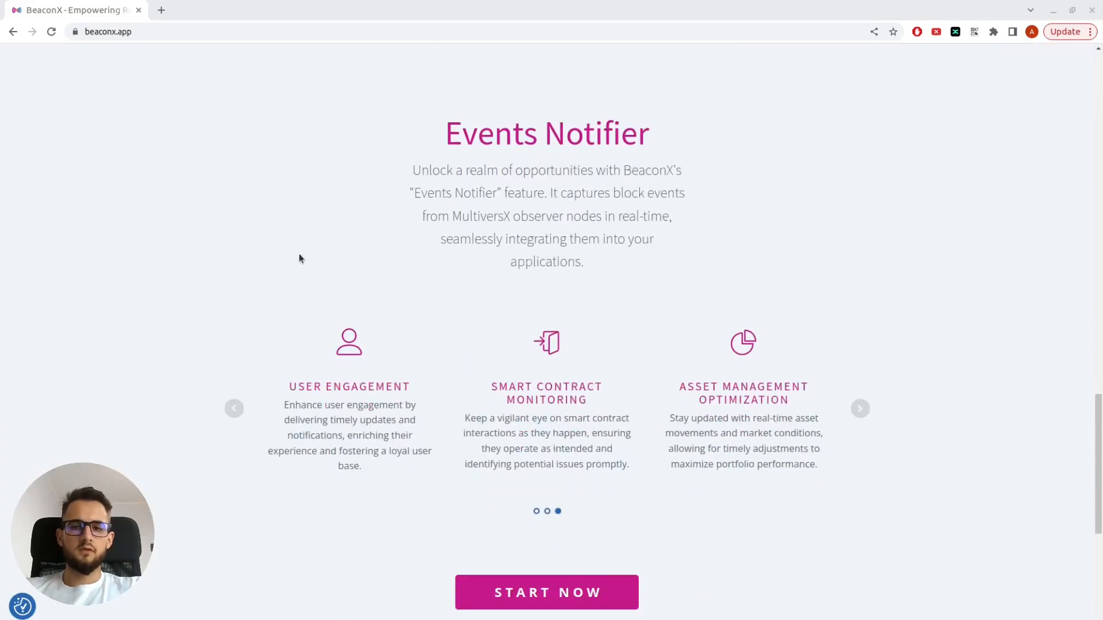
mouse_move(246, 237)
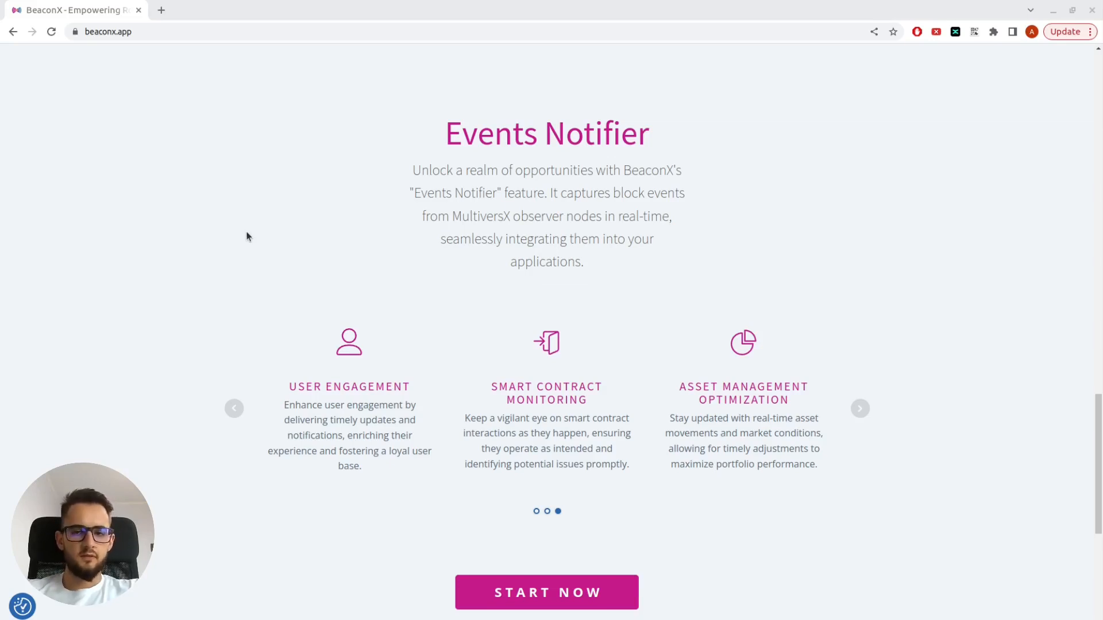
mouse_move(366, 268)
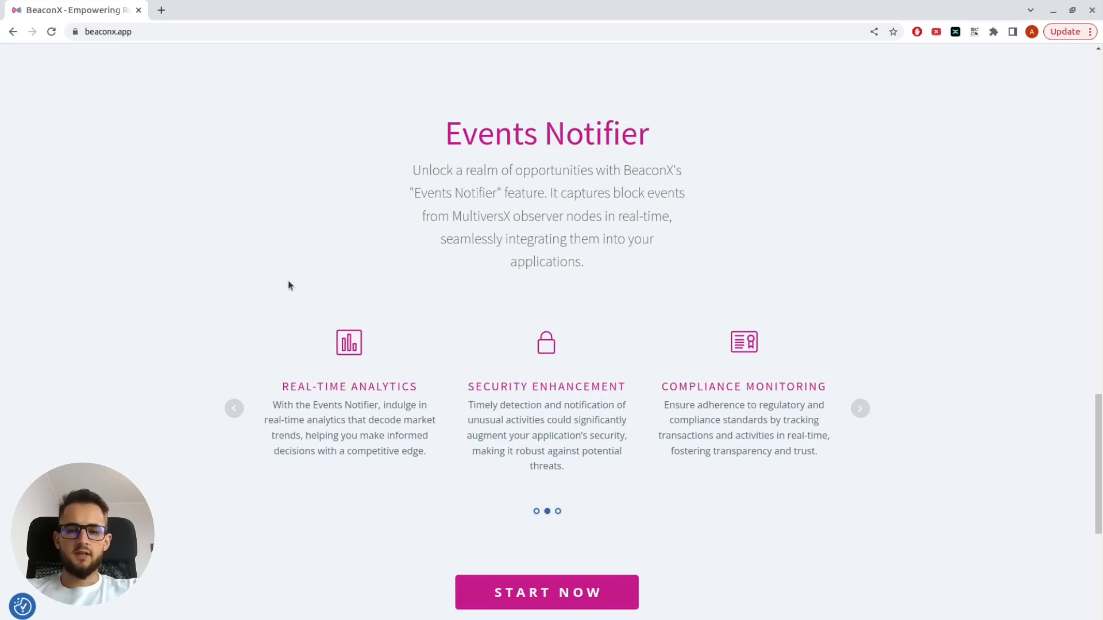
left_click(234, 407)
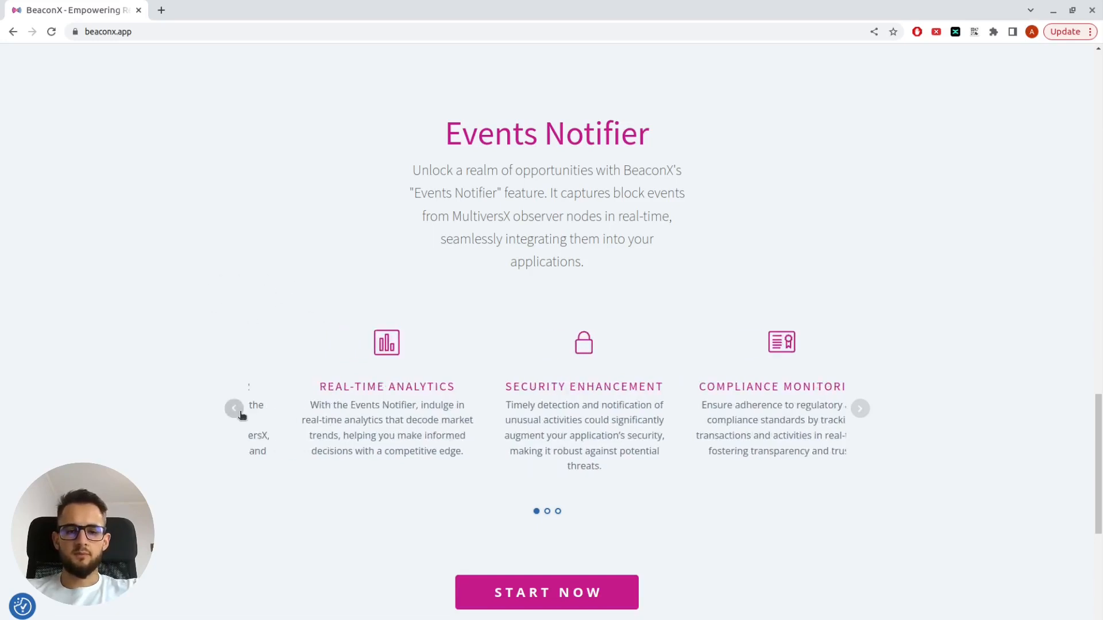
left_click(234, 407)
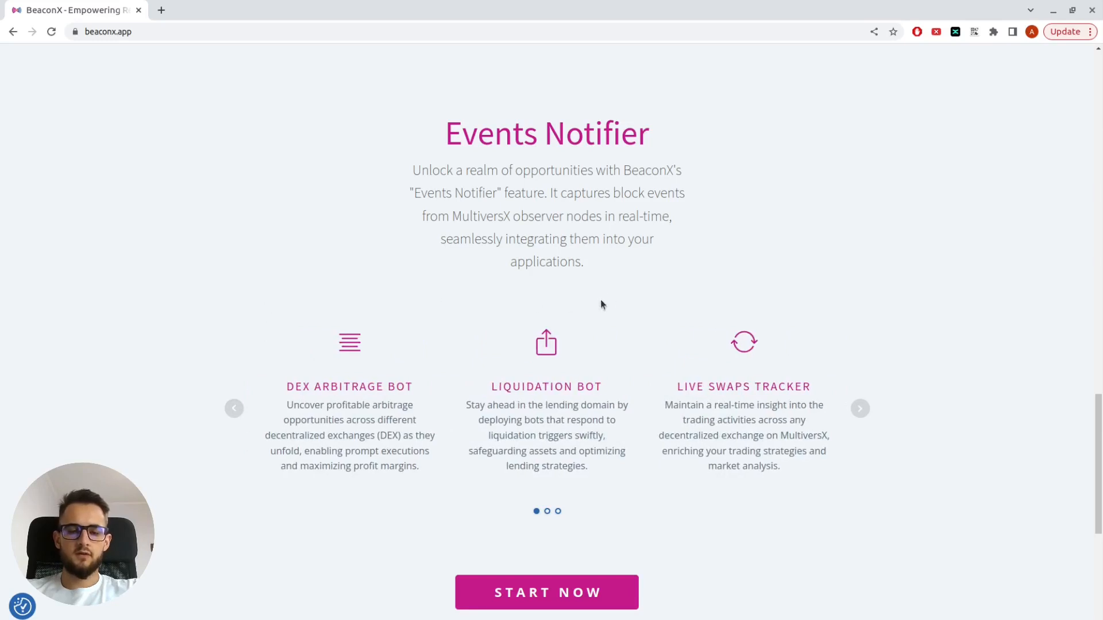
mouse_move(449, 391)
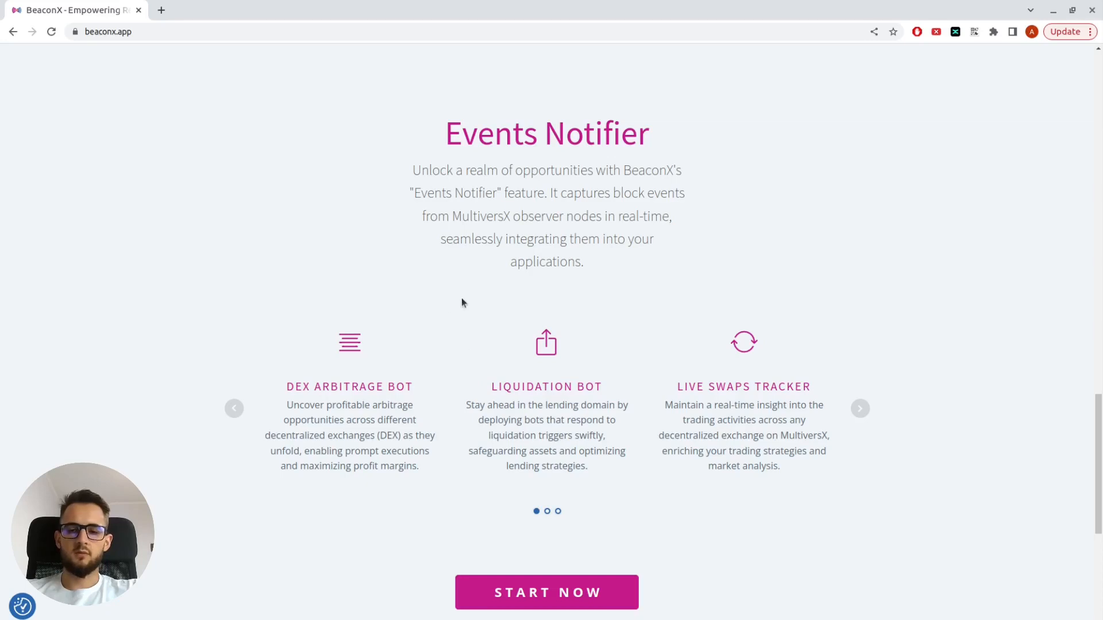
mouse_move(497, 579)
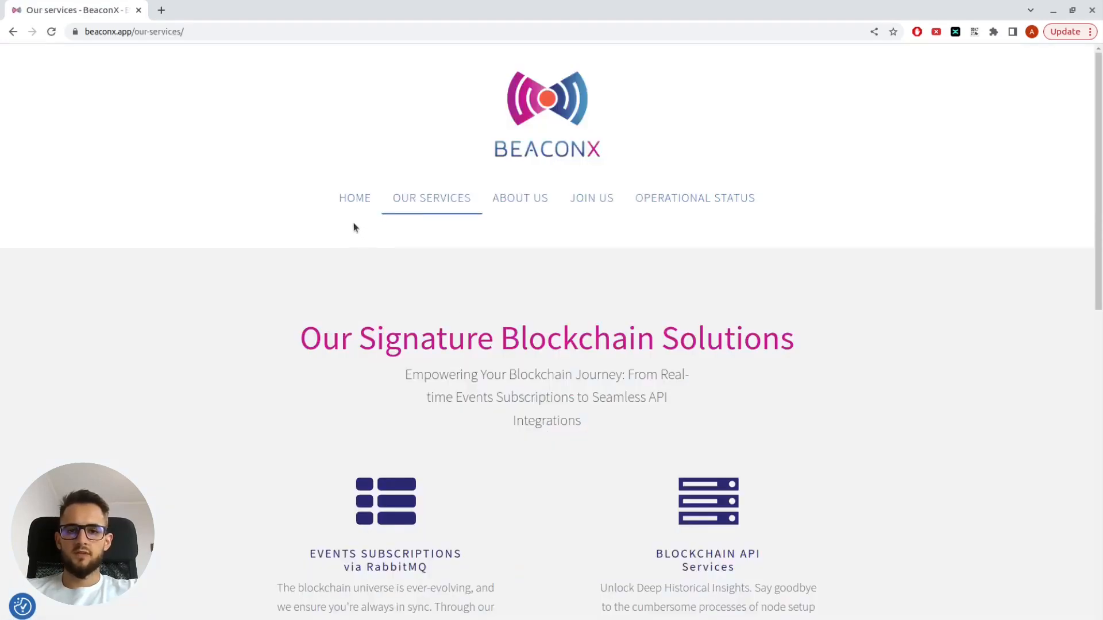
Connect the MultiversX web wallet via the PEM file to reach the empty Events Notifier dashboard
scroll("down", 3)
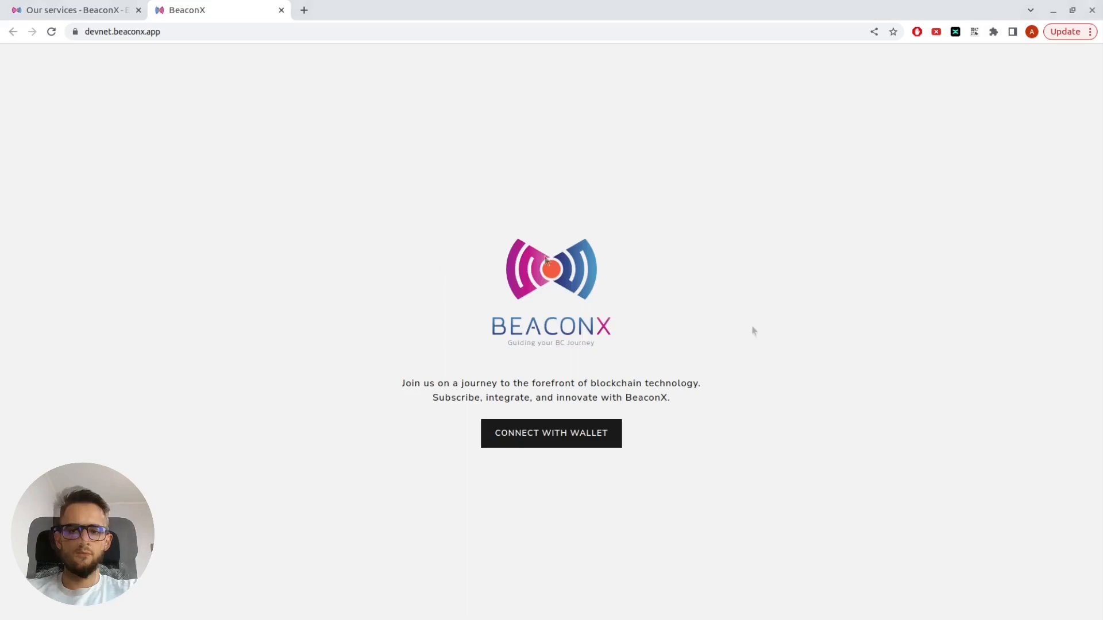
left_click(550, 433)
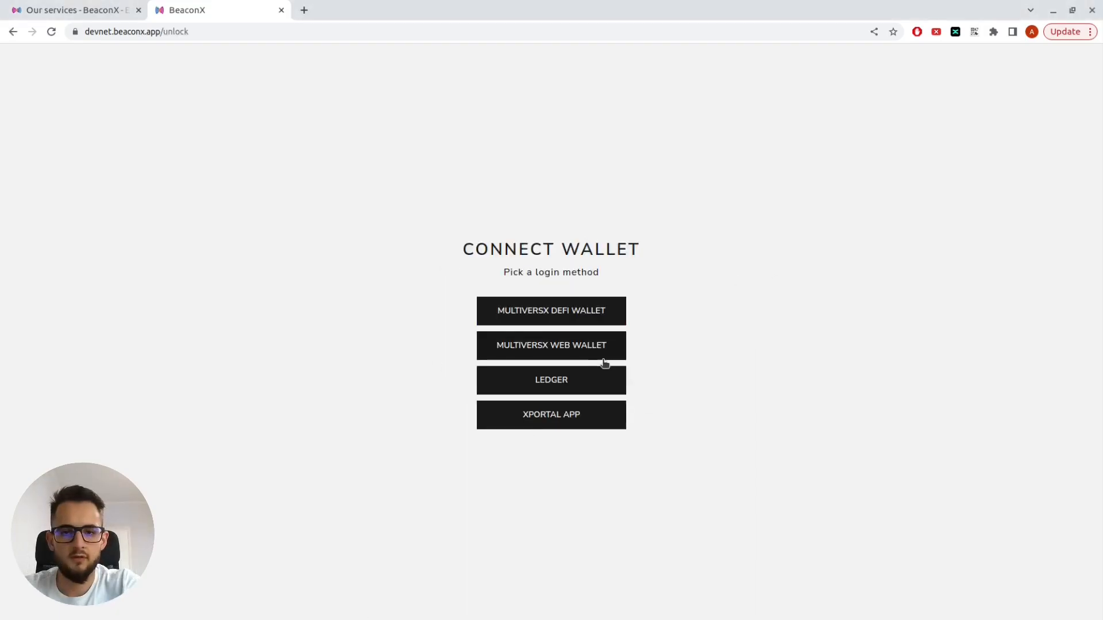
left_click(11, 32)
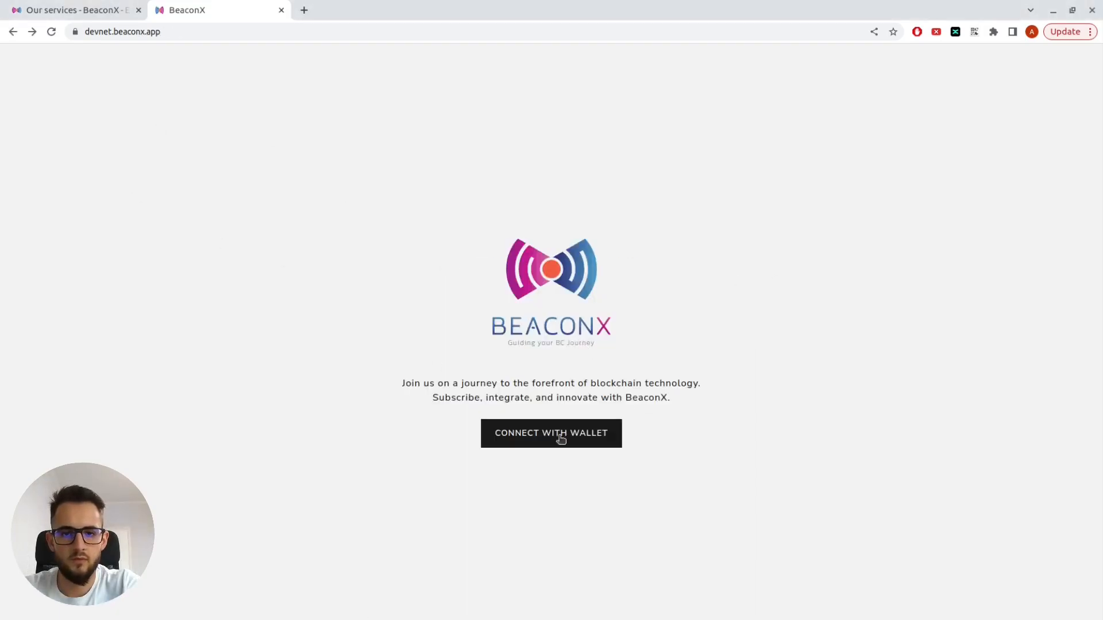
left_click(550, 433)
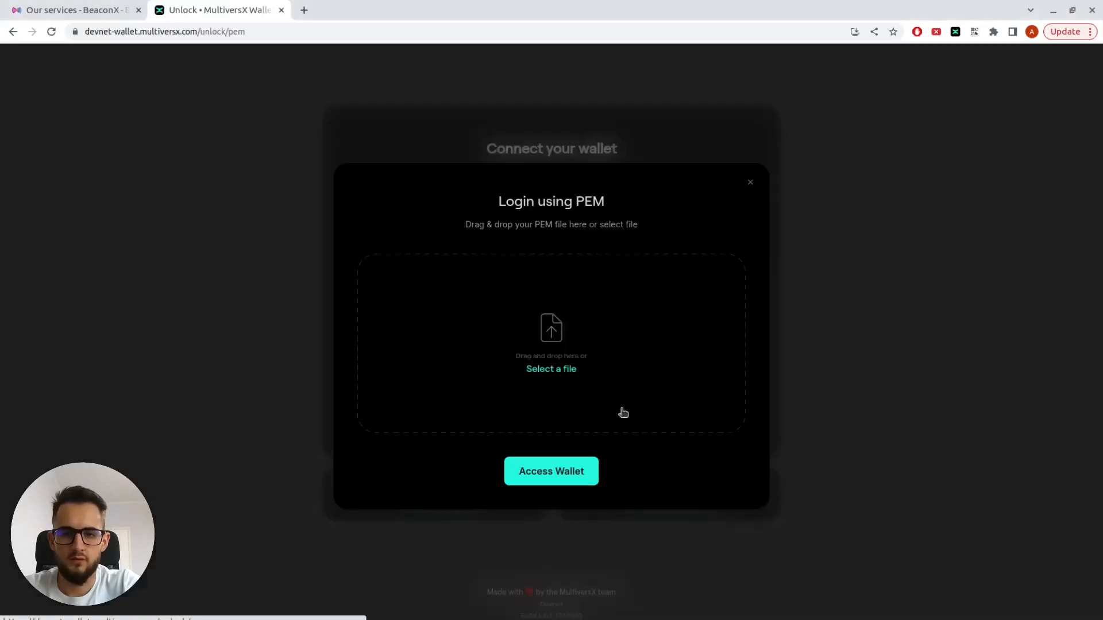
left_click(550, 368)
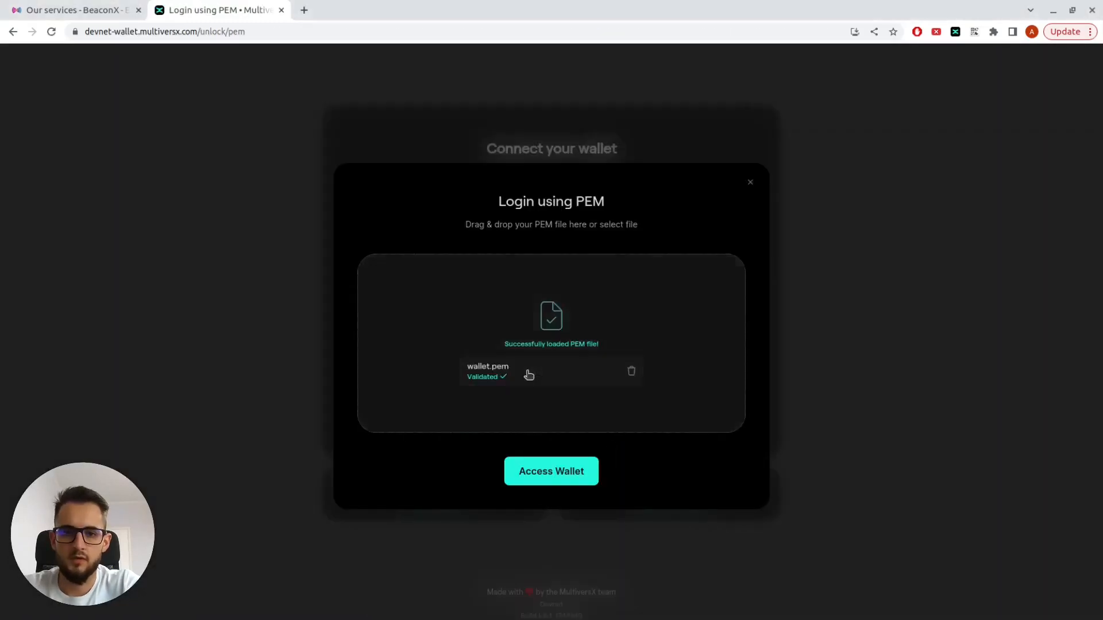
left_click(550, 471)
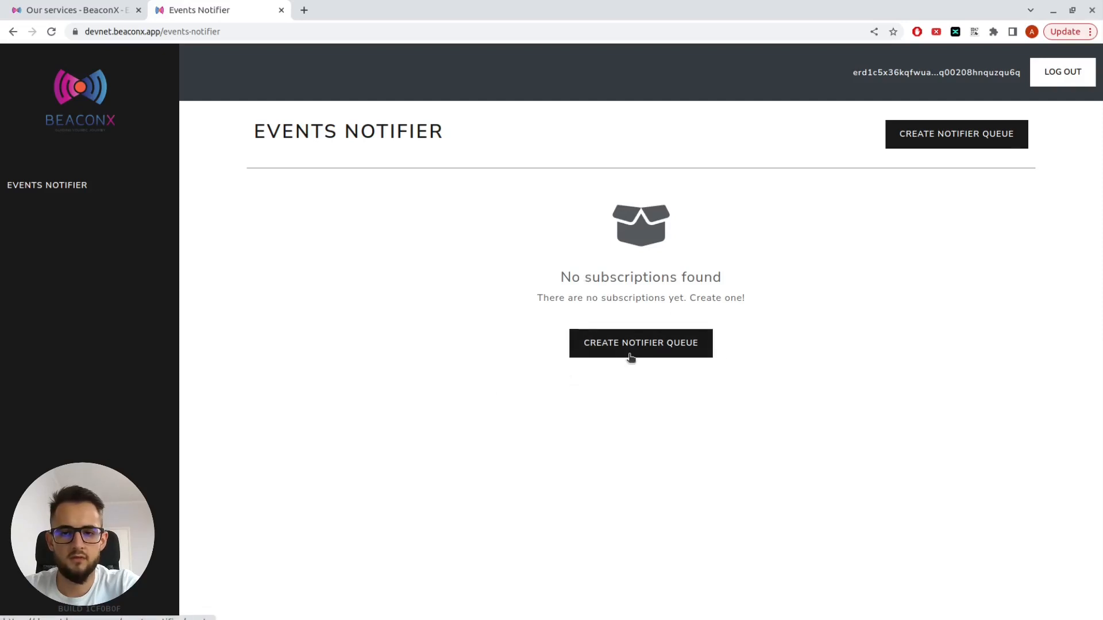
Create a notifier queue with a 120-epoch duration and submit the 4 WEGLD payment
left_click(640, 342)
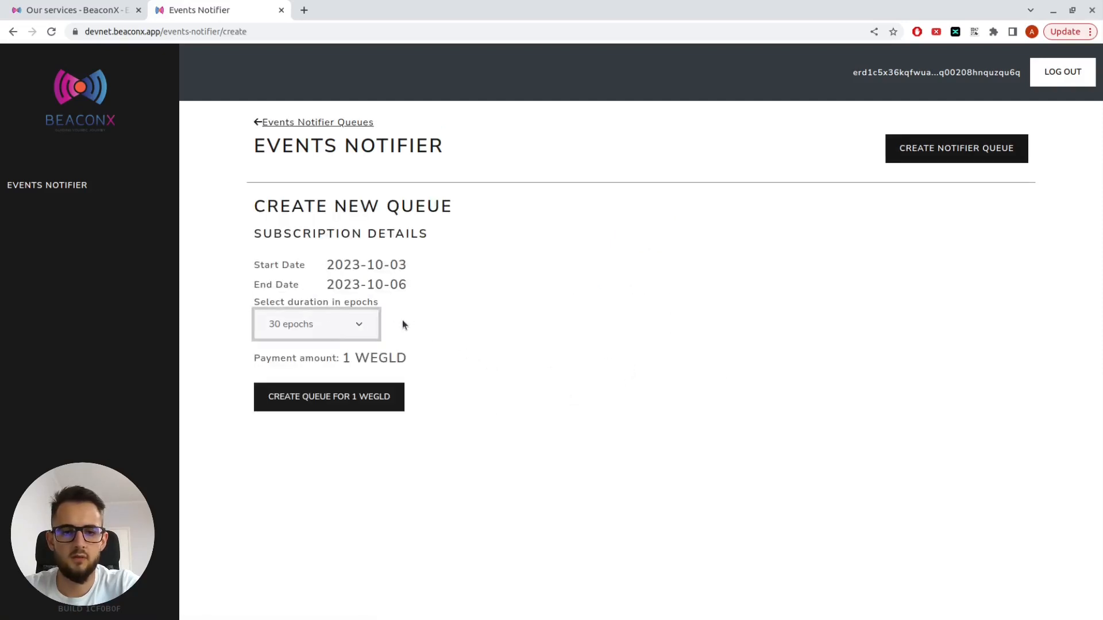
mouse_move(304, 365)
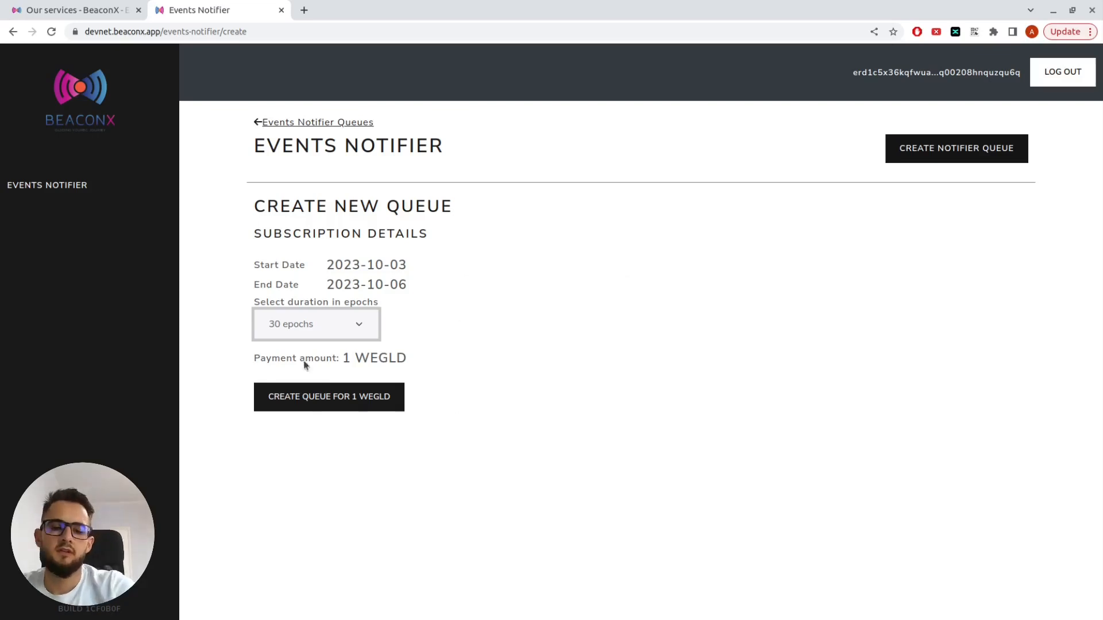
mouse_move(356, 336)
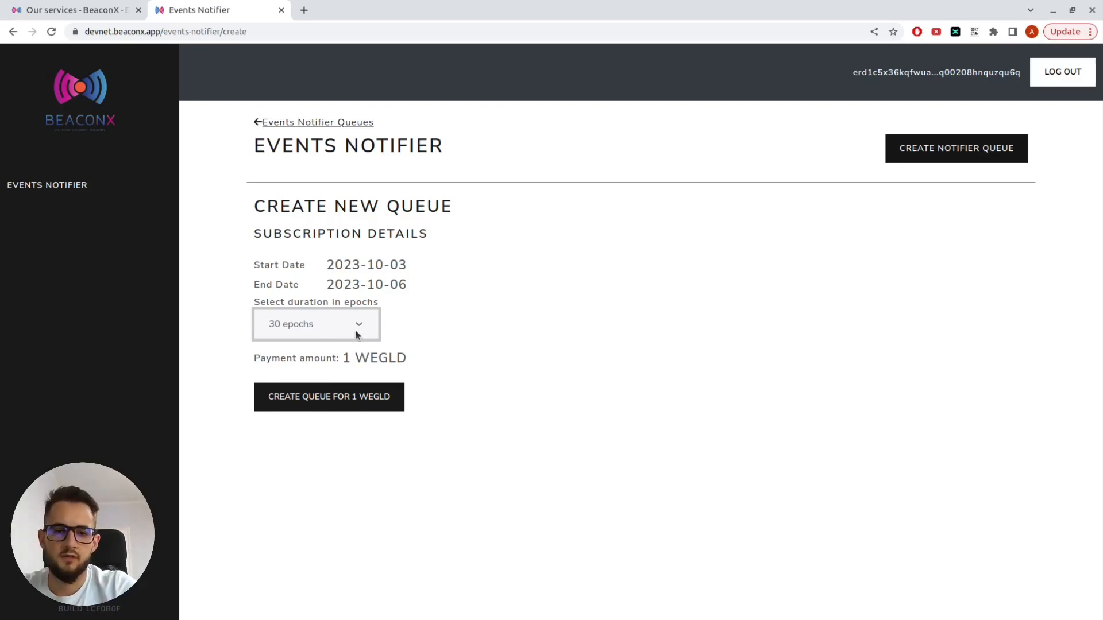
left_click(316, 324)
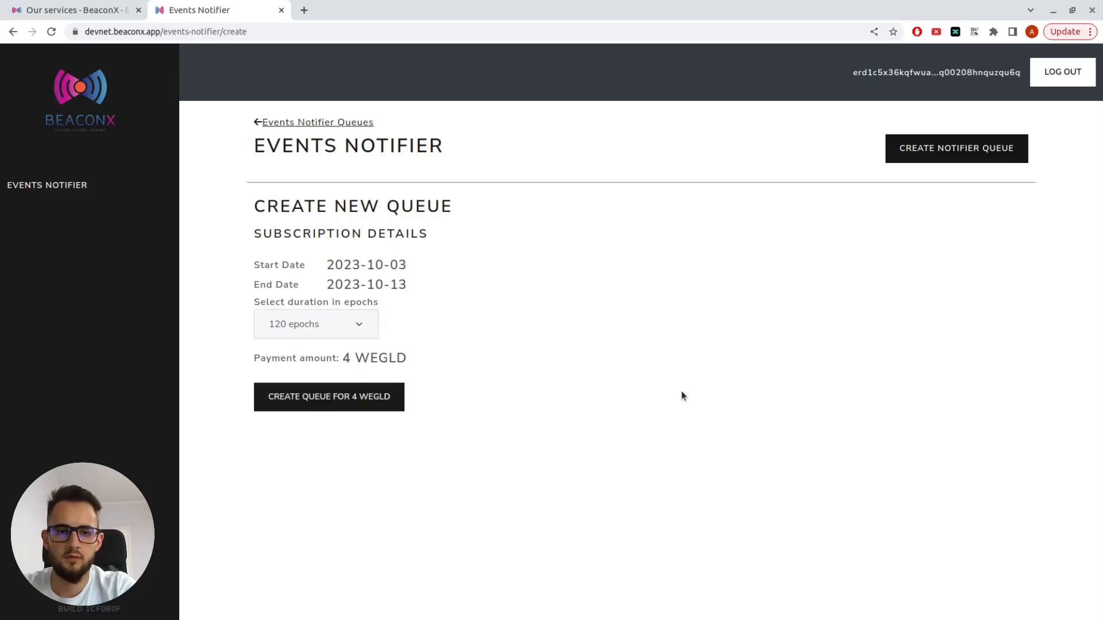
left_click(328, 397)
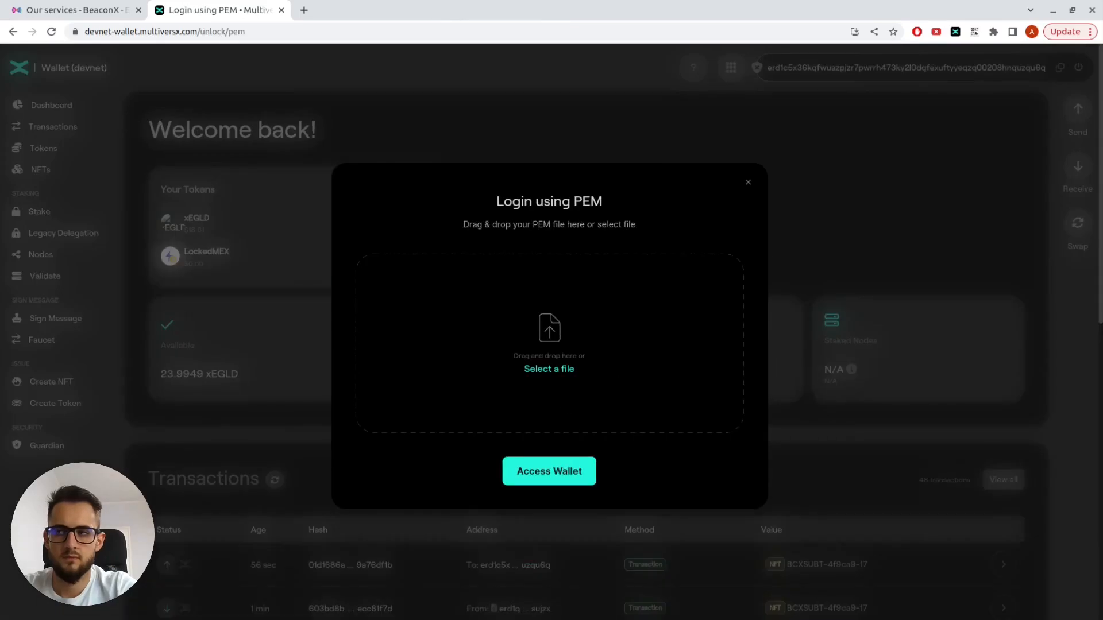
Unlock the wallet and sign both transactions (wrap 4 xEGLD, send 4 WEGLD) so the queue shows pending
left_click(549, 471)
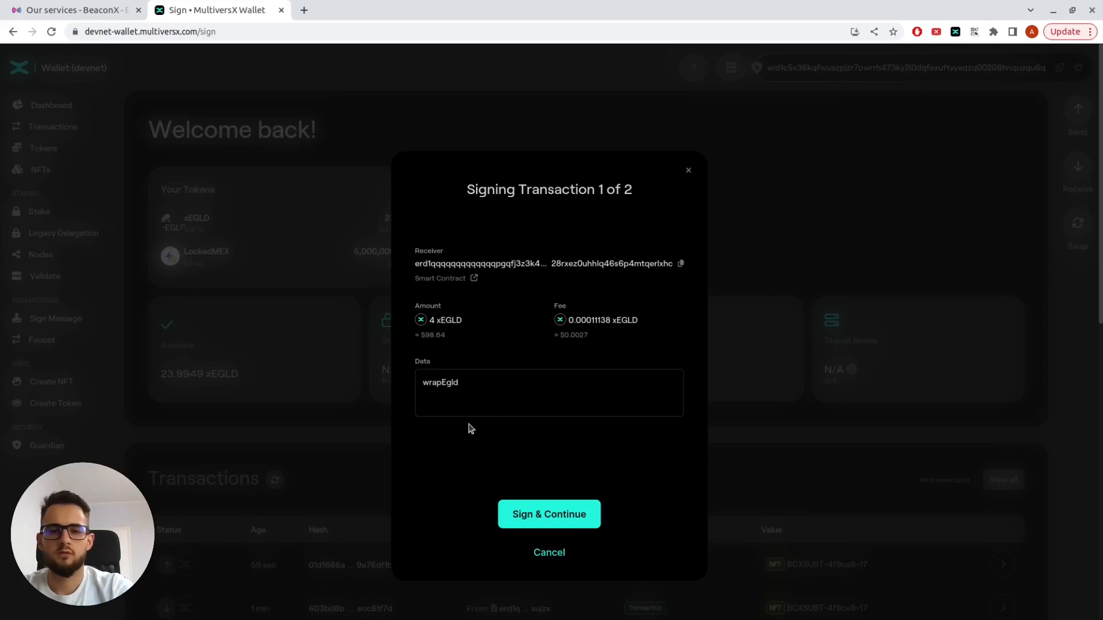
mouse_move(446, 381)
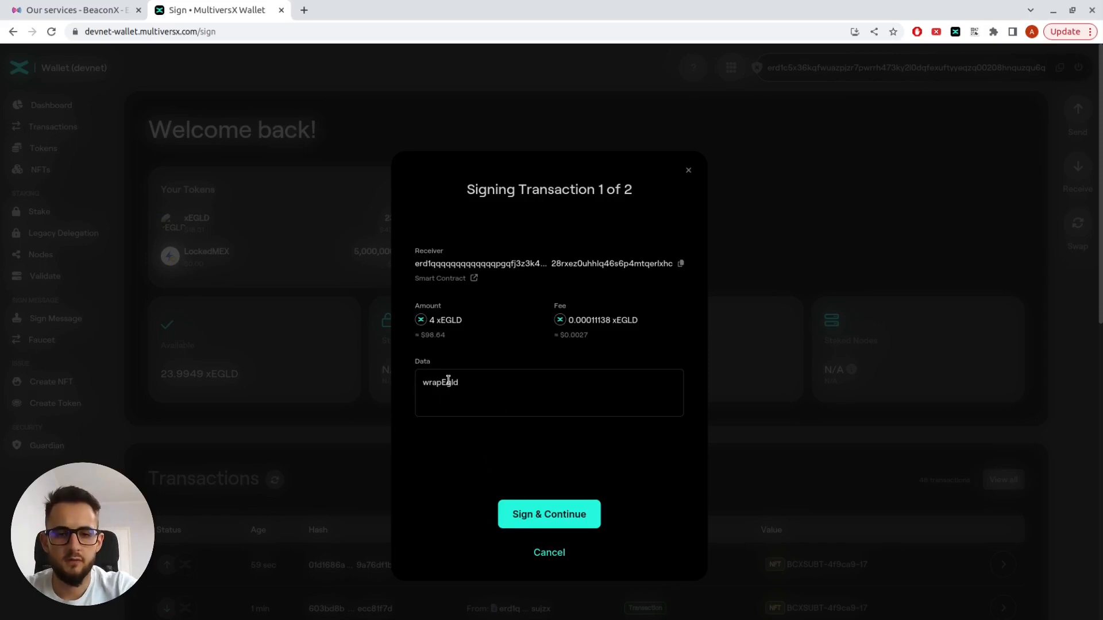
left_click(549, 515)
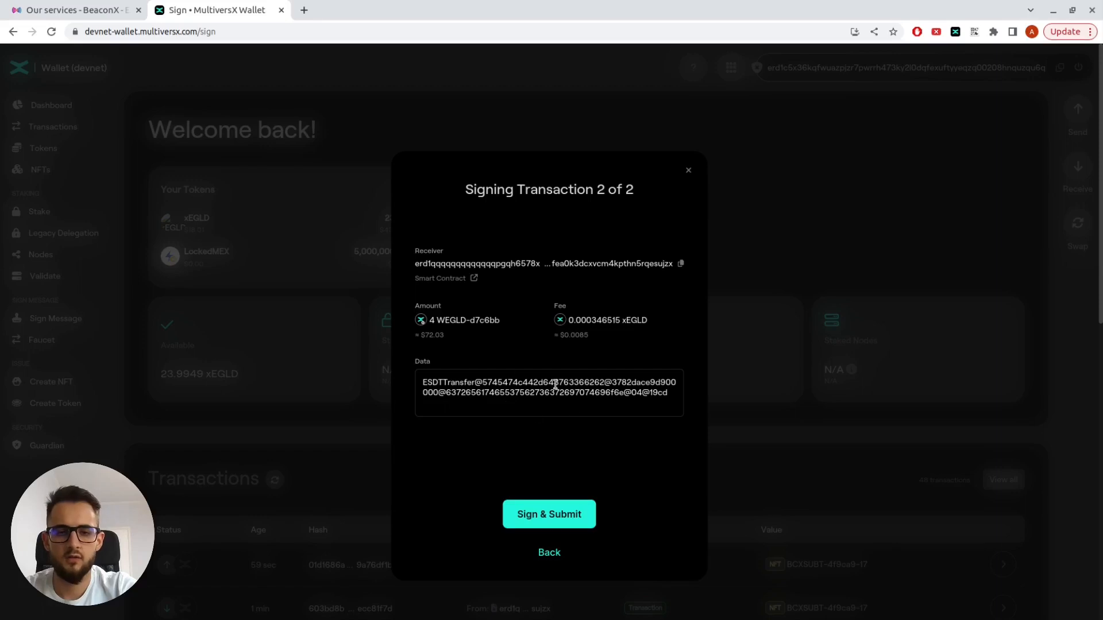
left_click(549, 515)
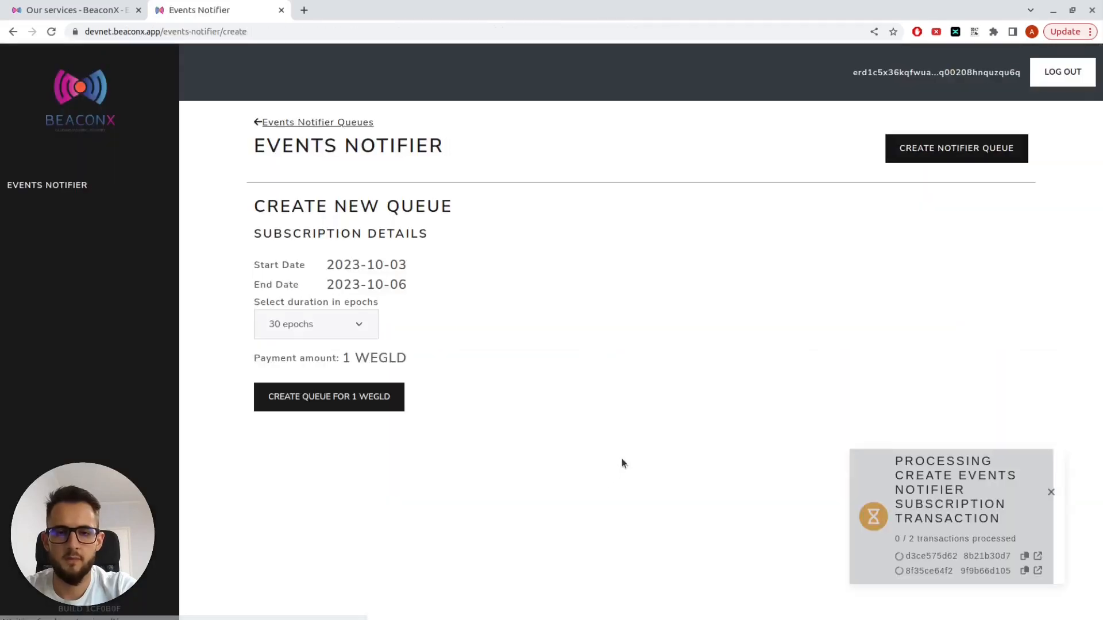
left_click(329, 396)
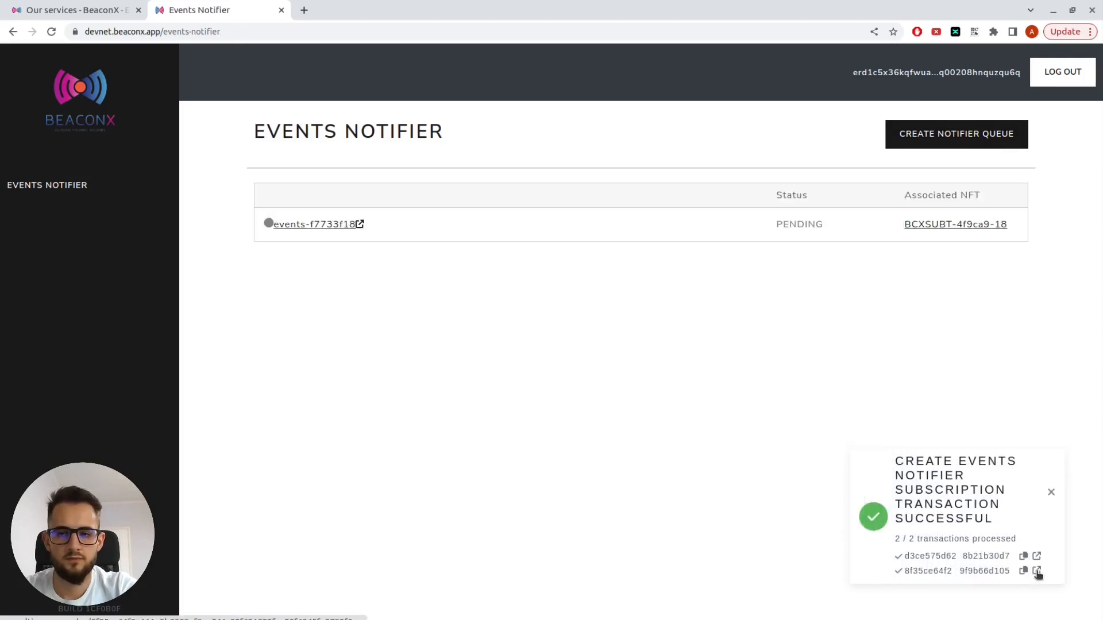
View the createSubscription transaction in Explorer and its minted BCXSUBT-4f9ca9-18 subscription NFT
left_click(1036, 571)
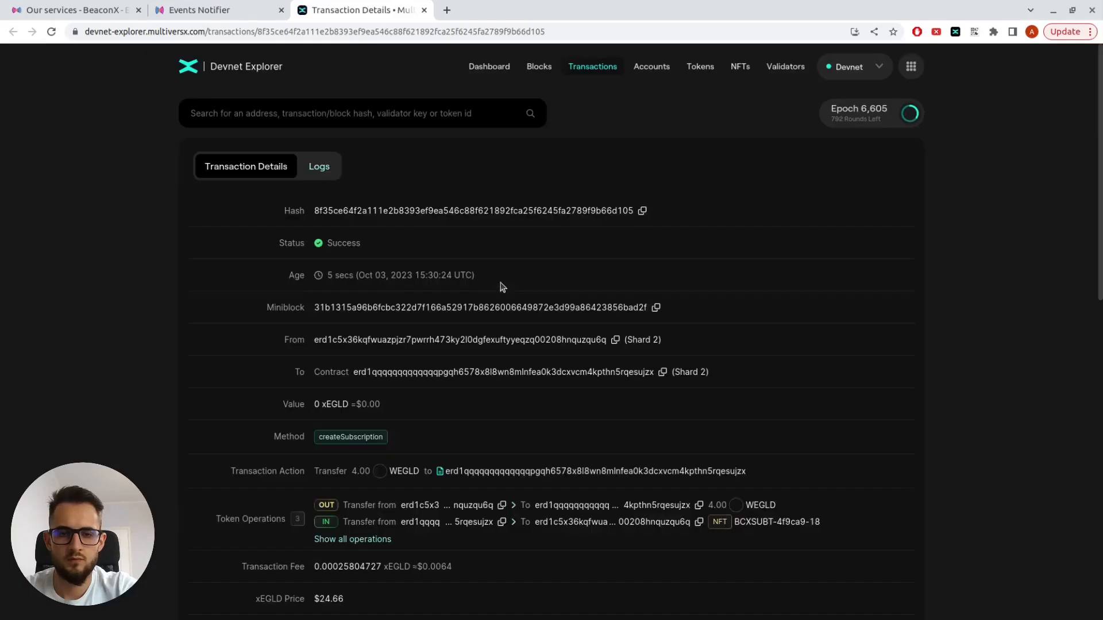
scroll("down", 3)
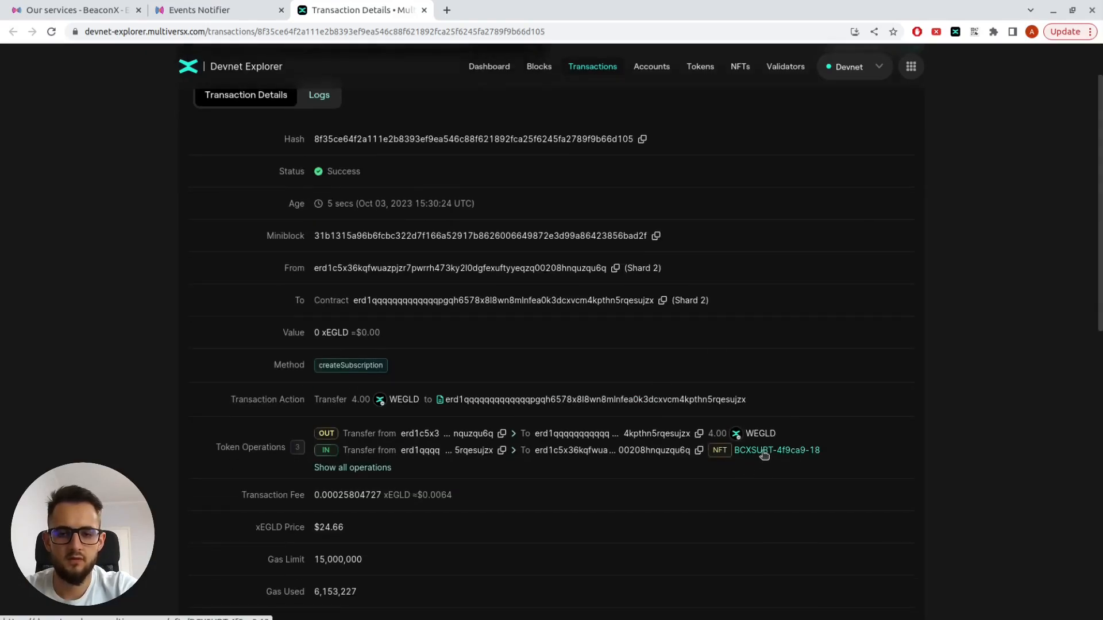
left_click(776, 451)
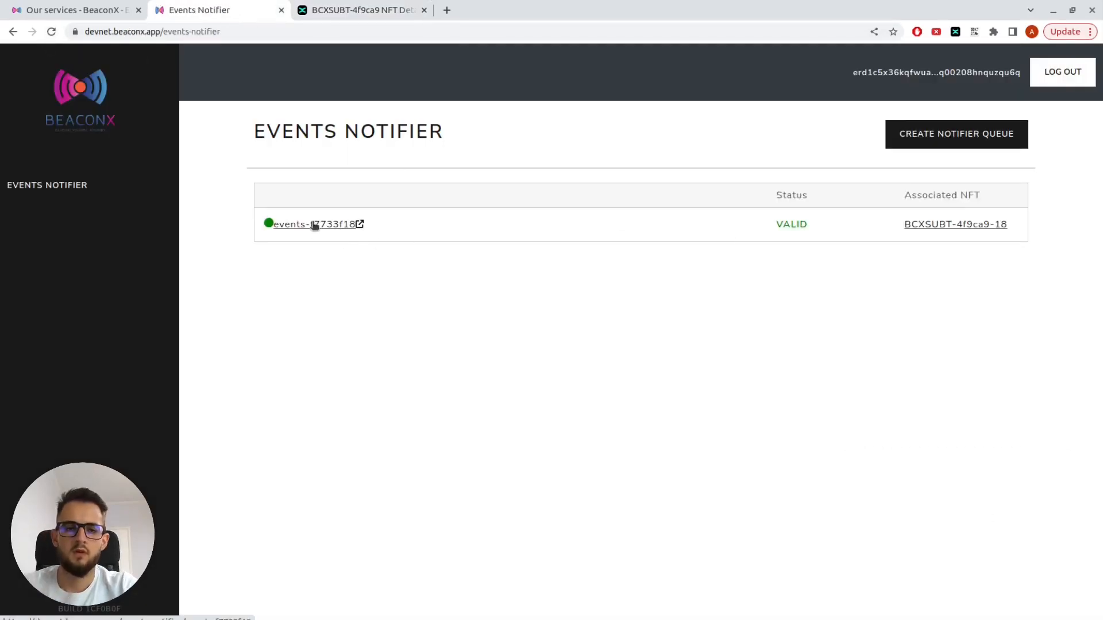
View the events-f7733f18 queue's subscription dates, RabbitMQ connection details and insights chart
left_click(309, 224)
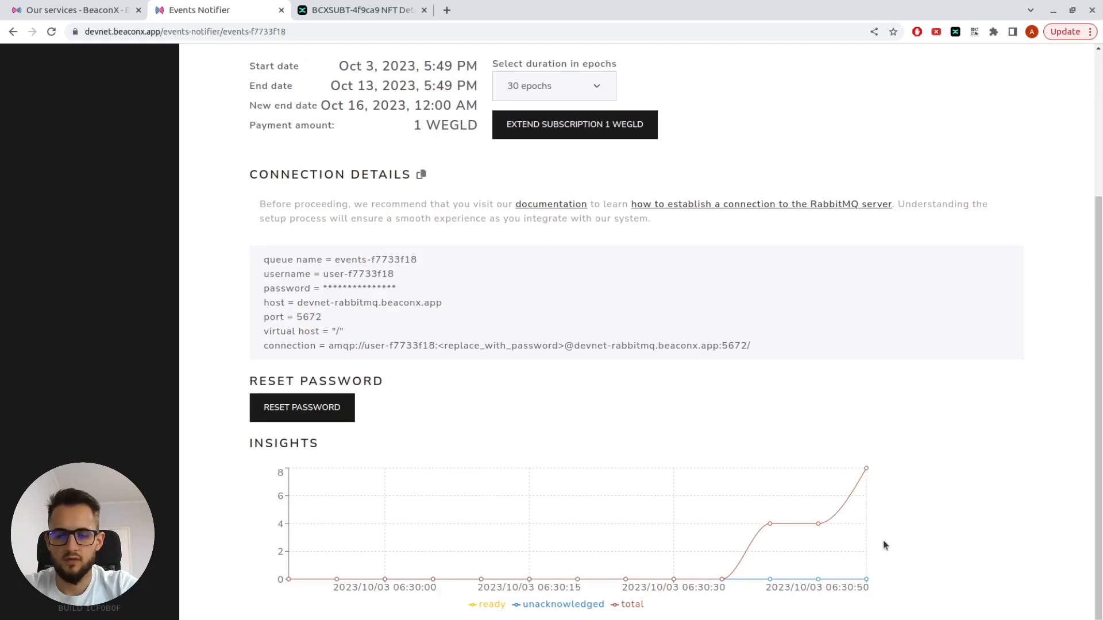
mouse_move(818, 524)
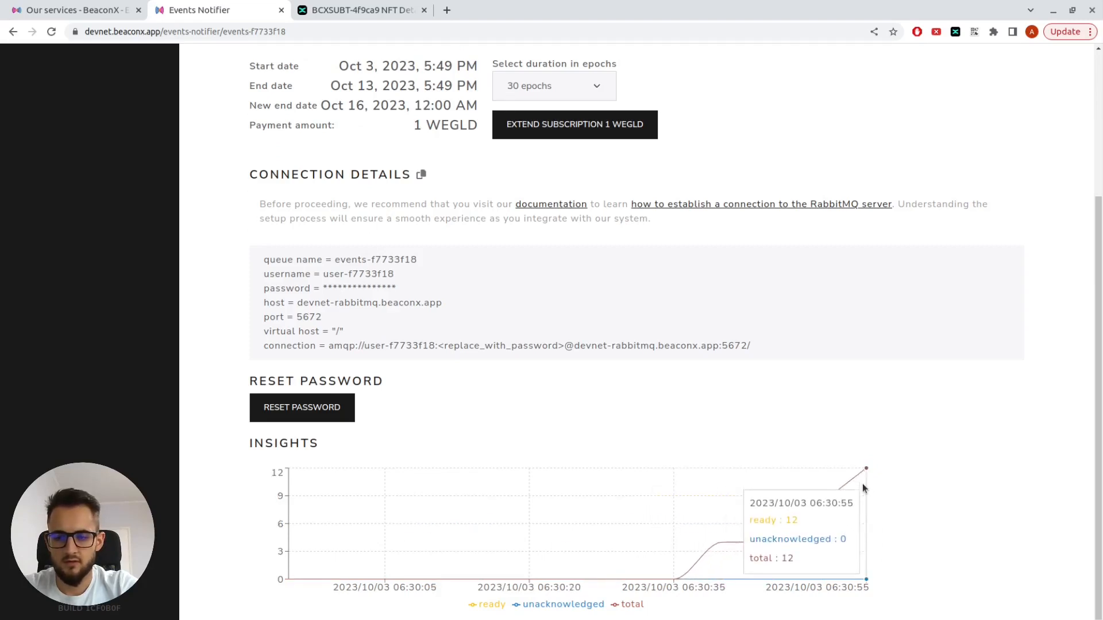
mouse_move(678, 387)
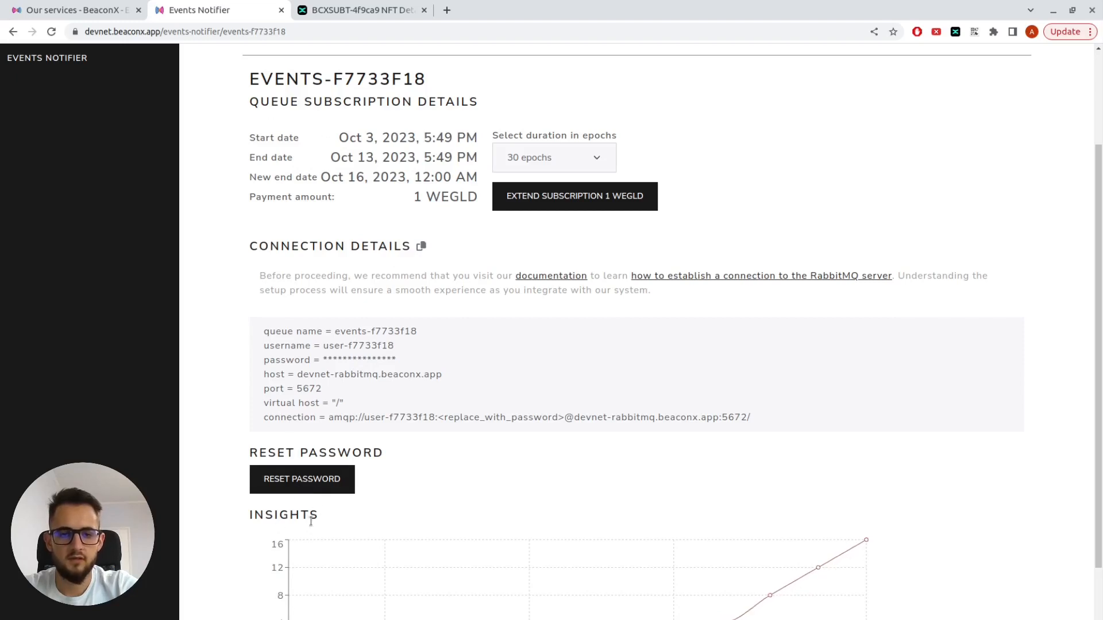
mouse_move(302, 484)
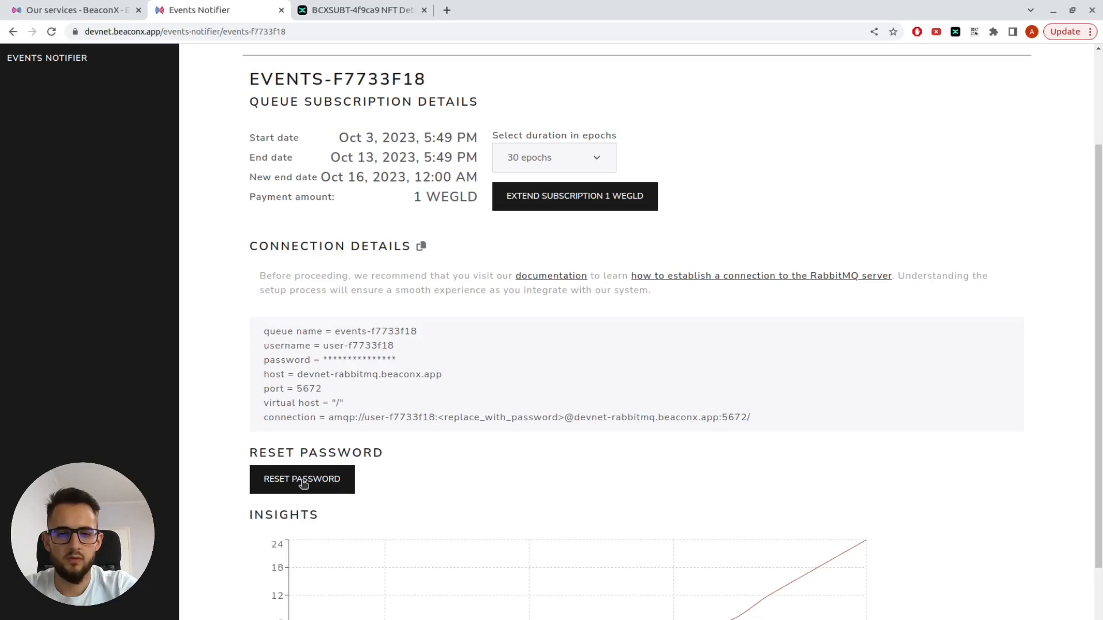
Reset the queue password, confirming with the name events-f7733f18, to reveal the new generated password
left_click(301, 479)
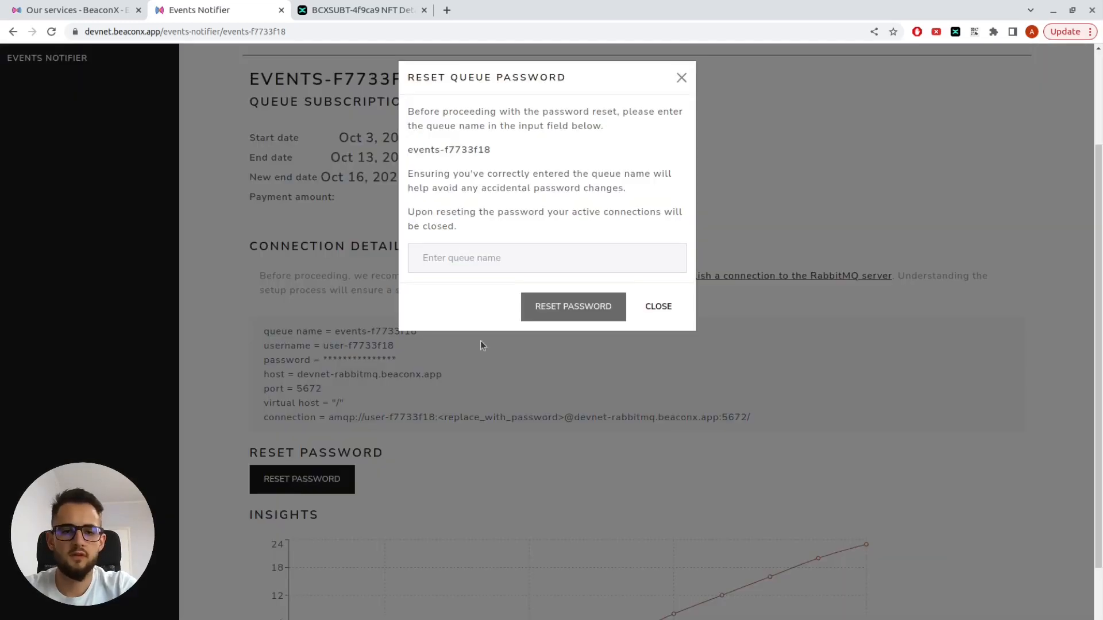
left_click(545, 257)
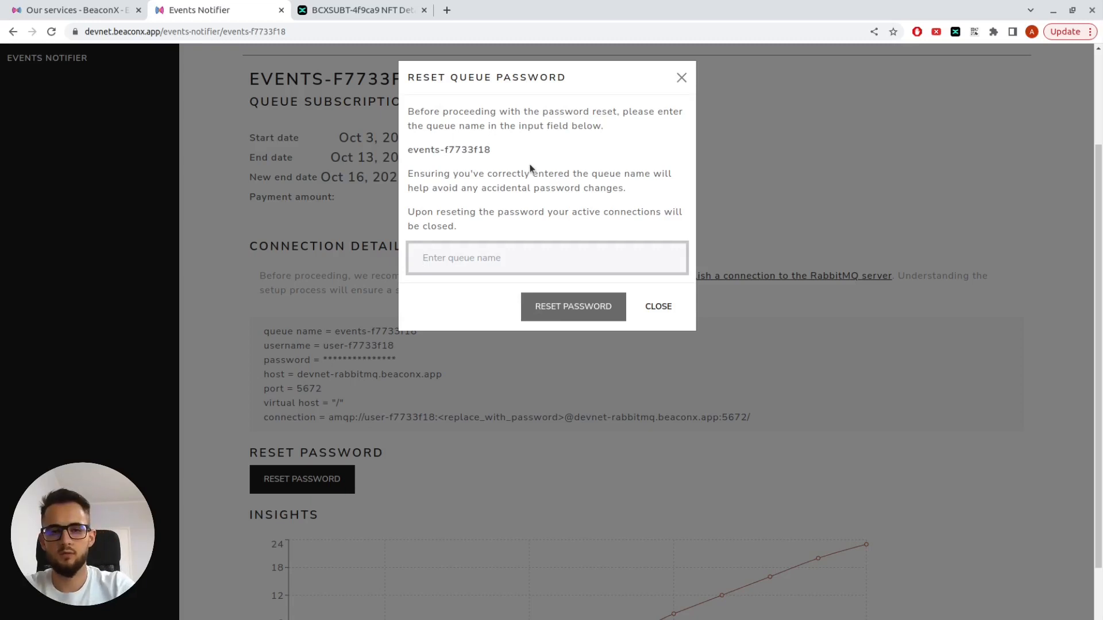
type("events-f")
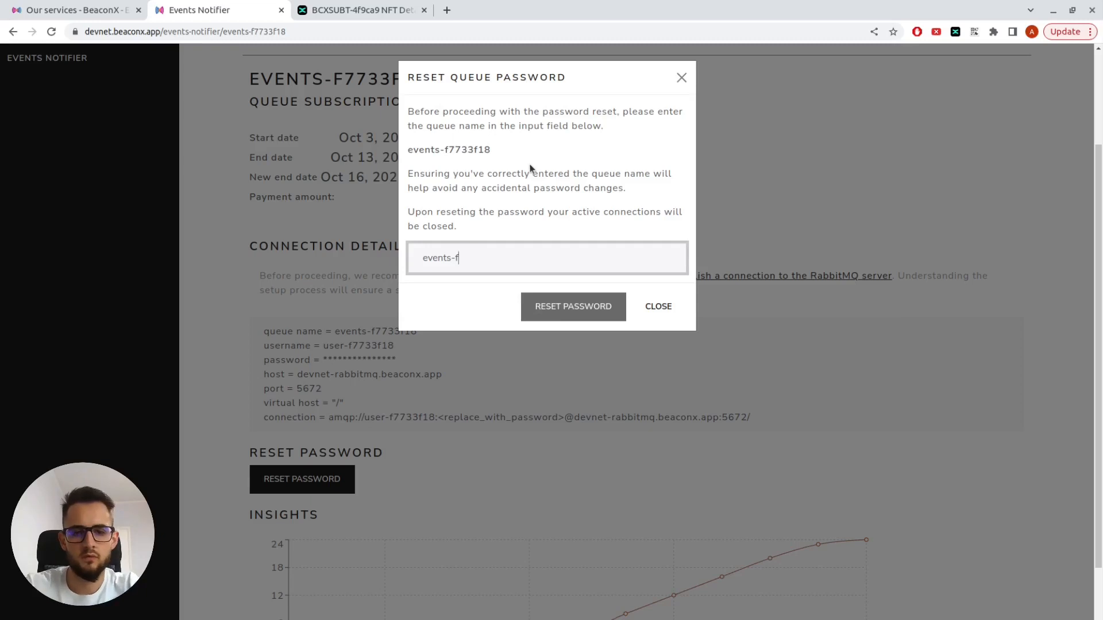
type("7733f1")
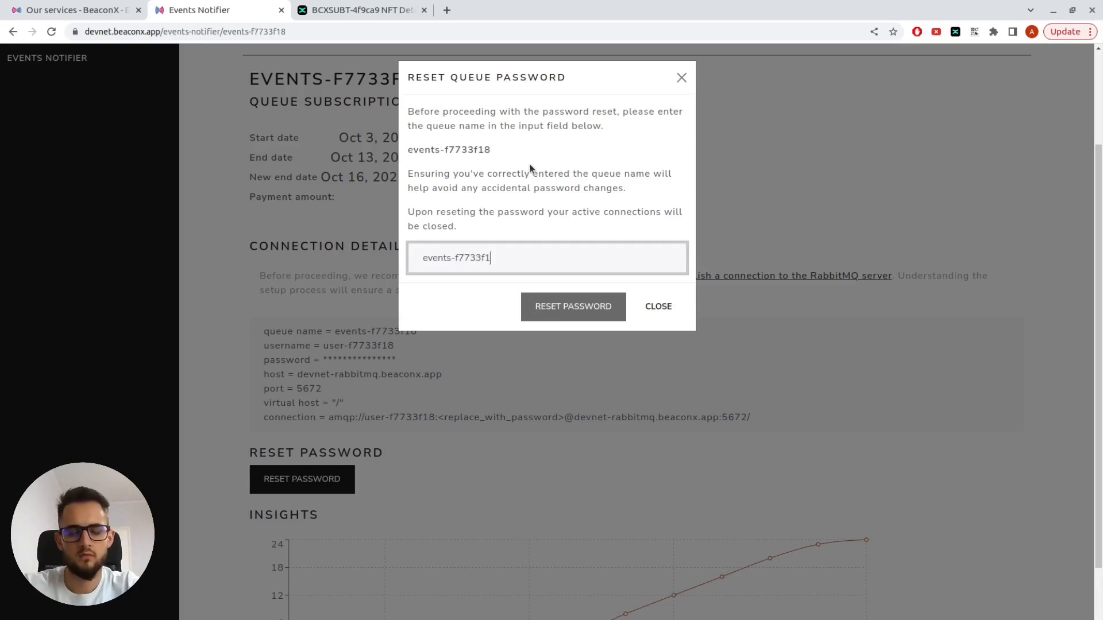
left_click(572, 306)
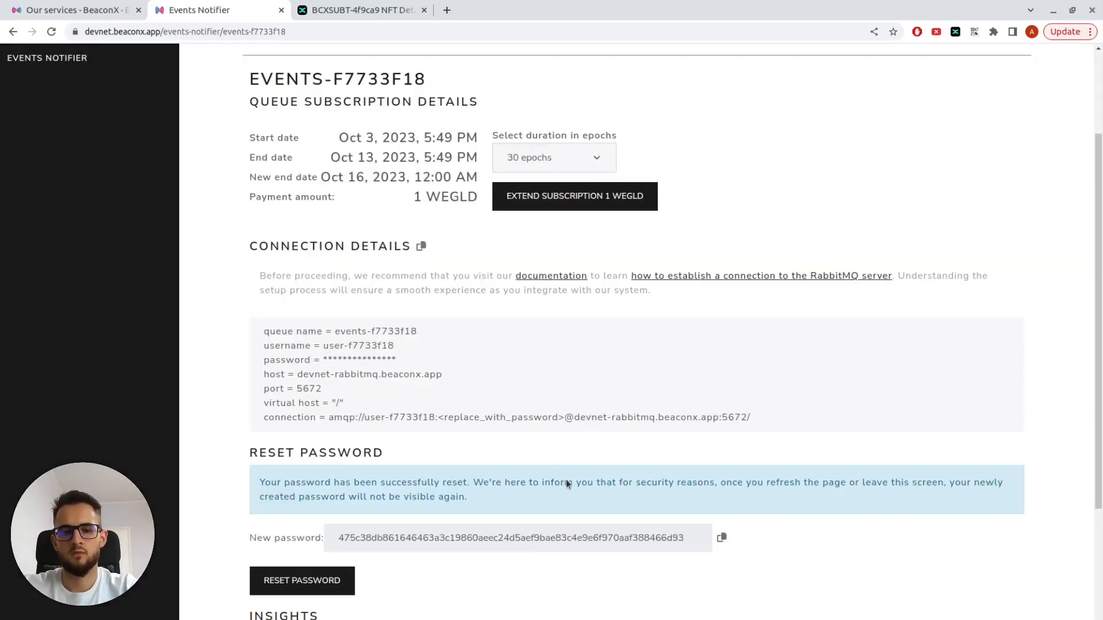
scroll("down", 3)
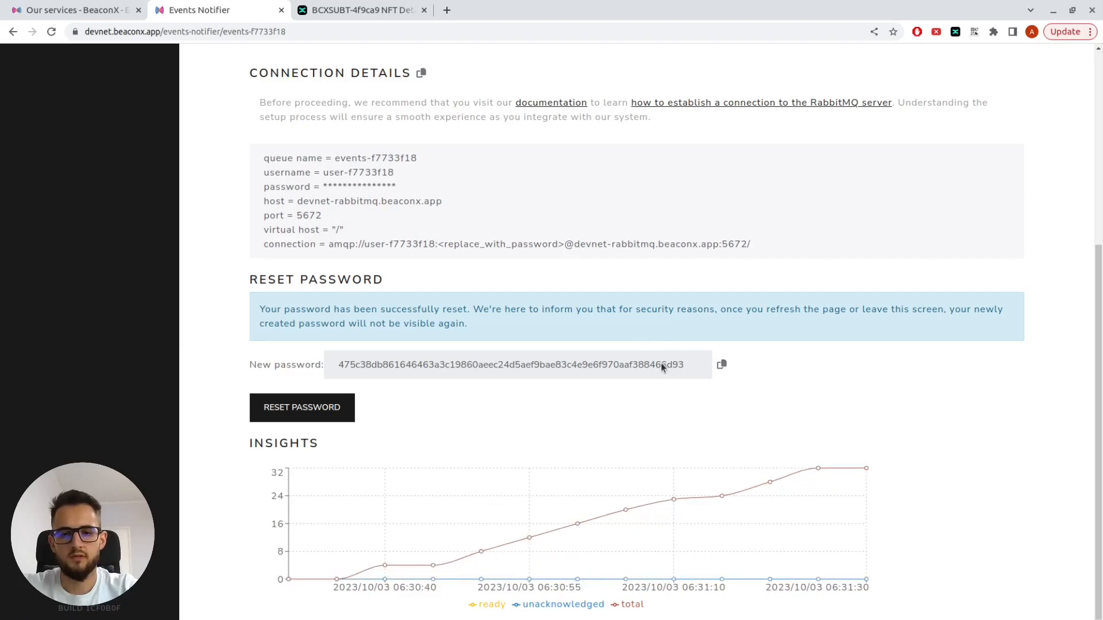
mouse_move(584, 354)
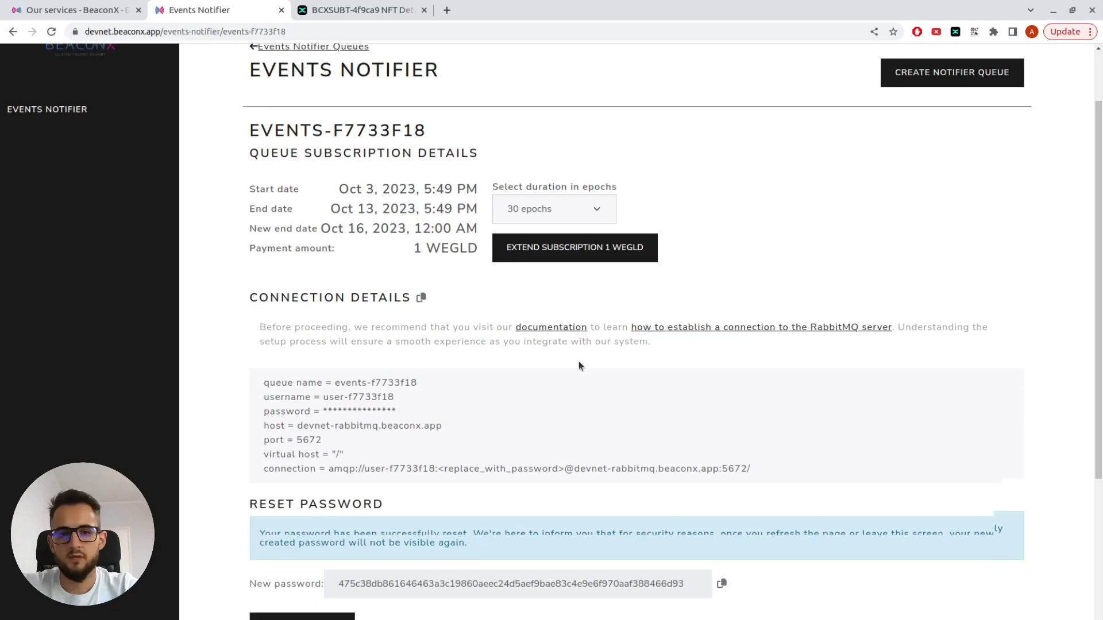
scroll("down", 3)
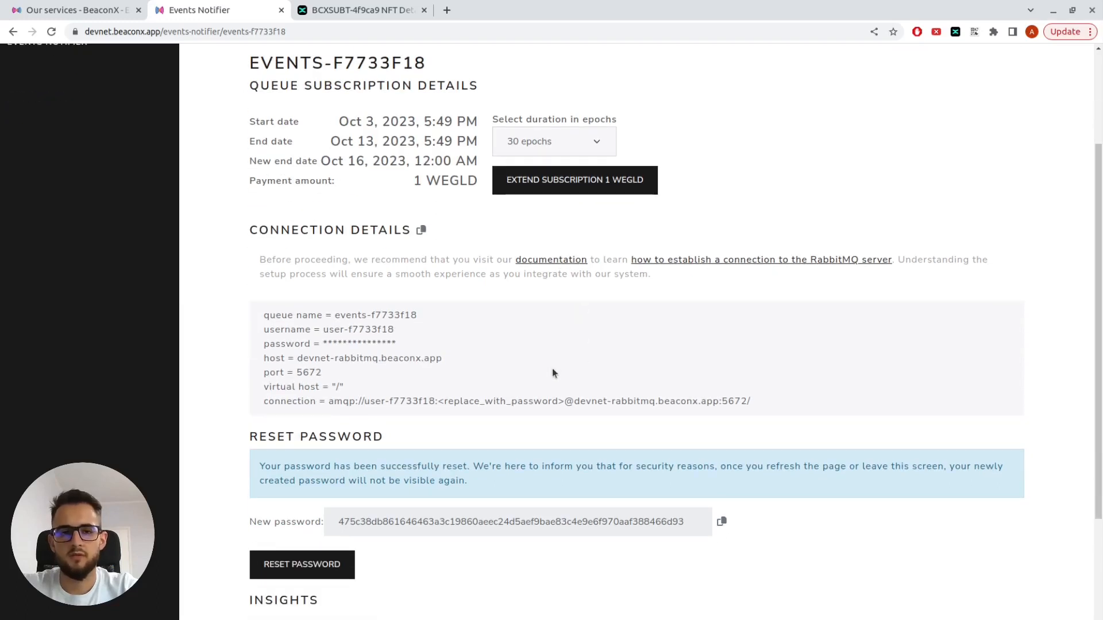
mouse_move(815, 428)
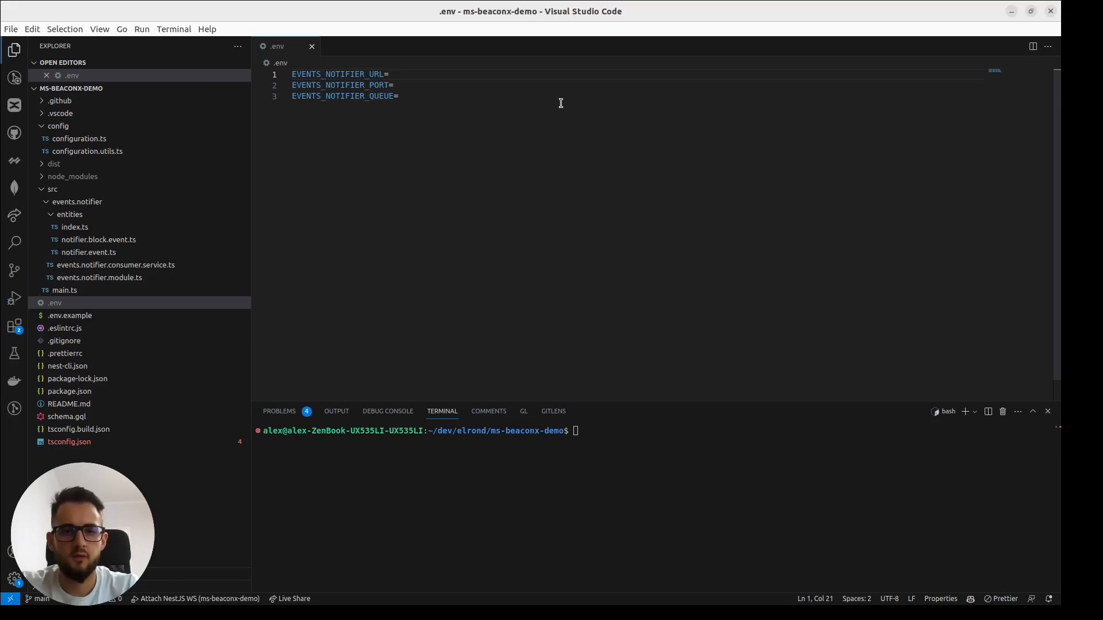
Set EVENTS_NOTIFIER_URL to the amqp user-f7733f18 connection string, PORT 5672 and QUEUE events-f7733f18, then save
type("amqp://user-f7733f18:<replace_with_password>@devnet-rabbitmq.beaconx.app:5672/")
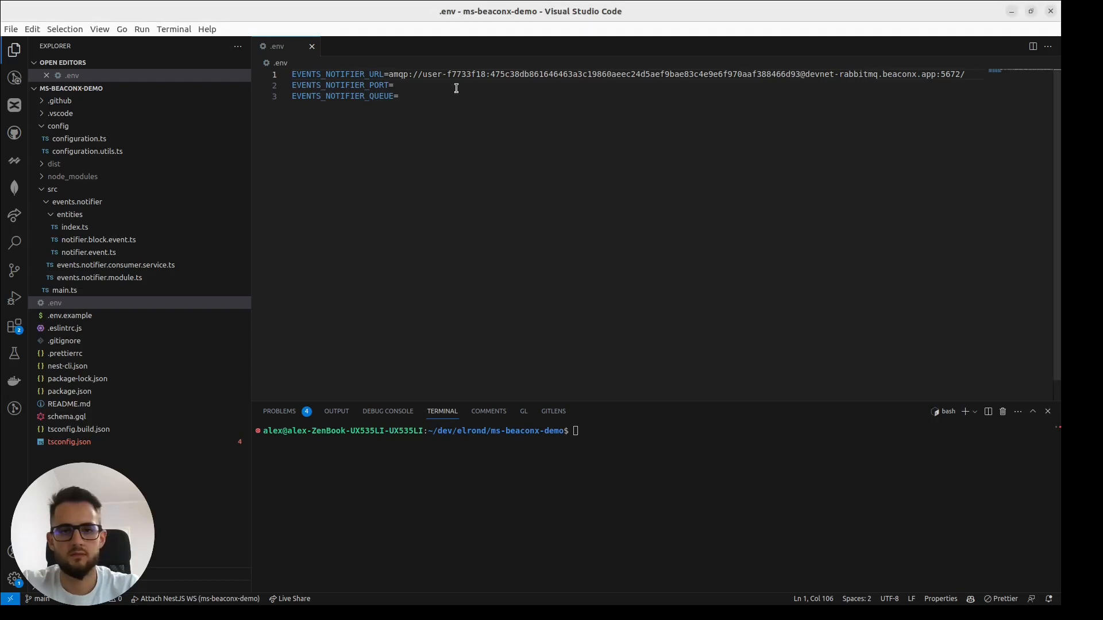
type("5672")
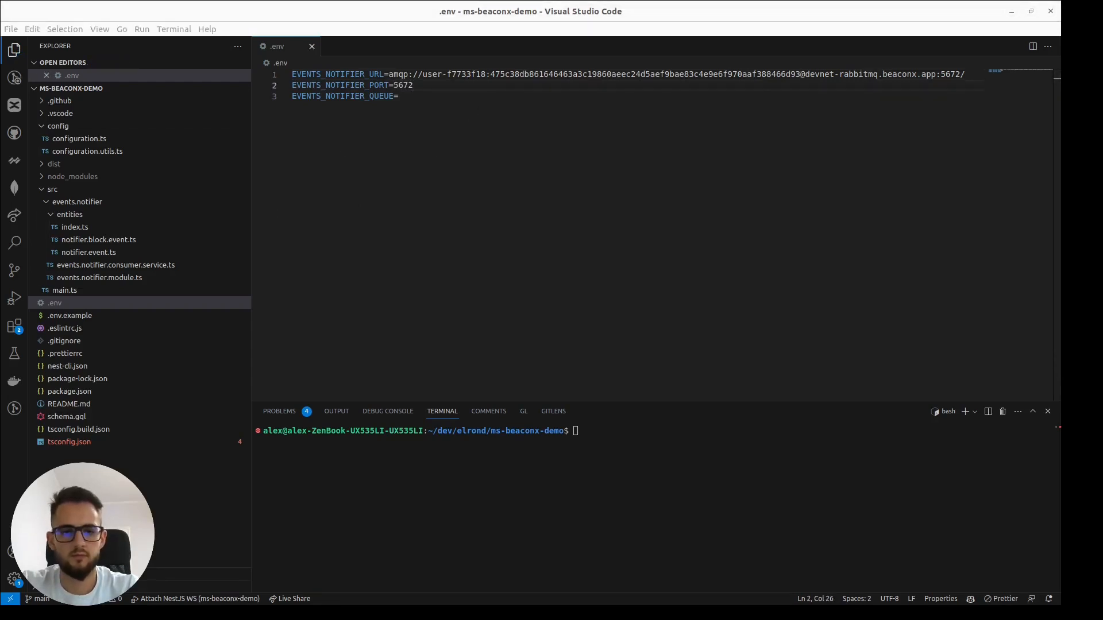
type("events-f7733f18")
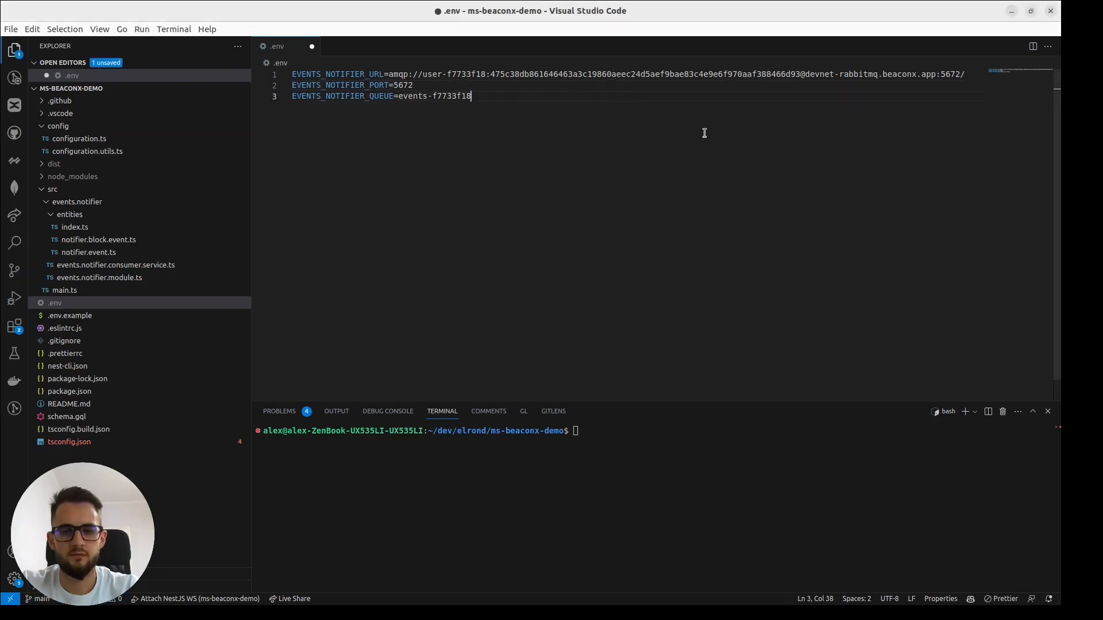
left_click(115, 265)
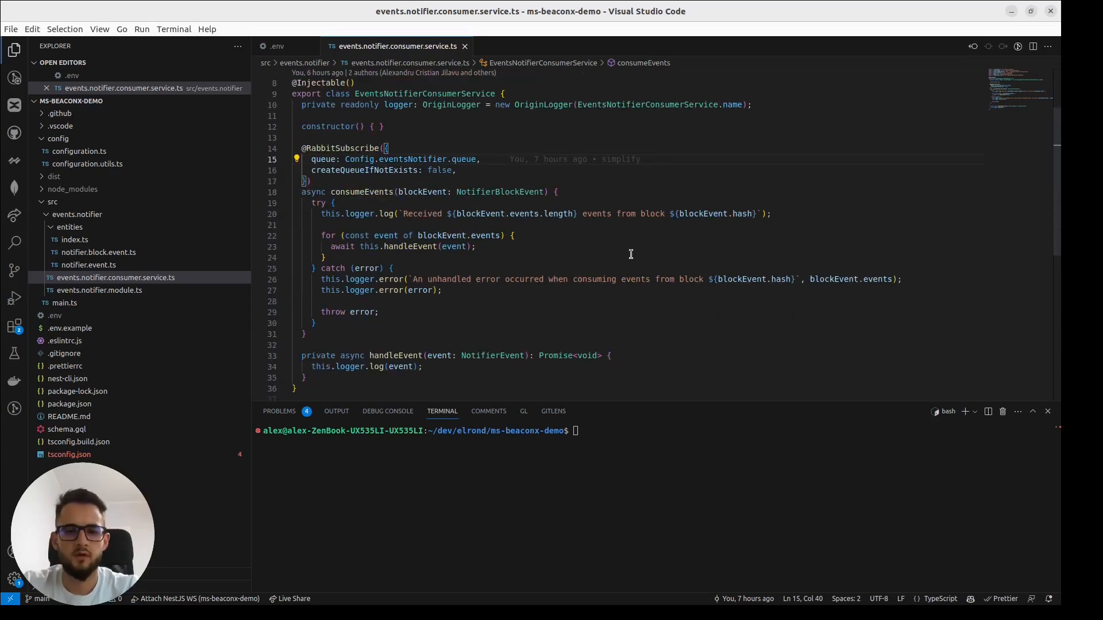
mouse_move(517, 202)
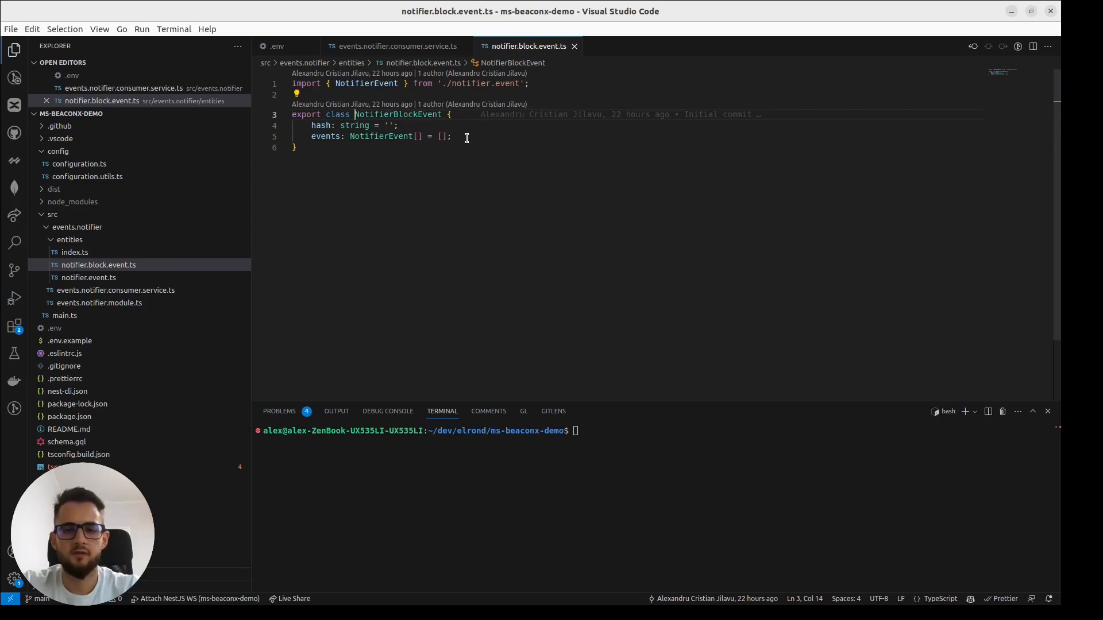
Review the notifier.block.event.ts and notifier.event.ts entity files
left_click(88, 289)
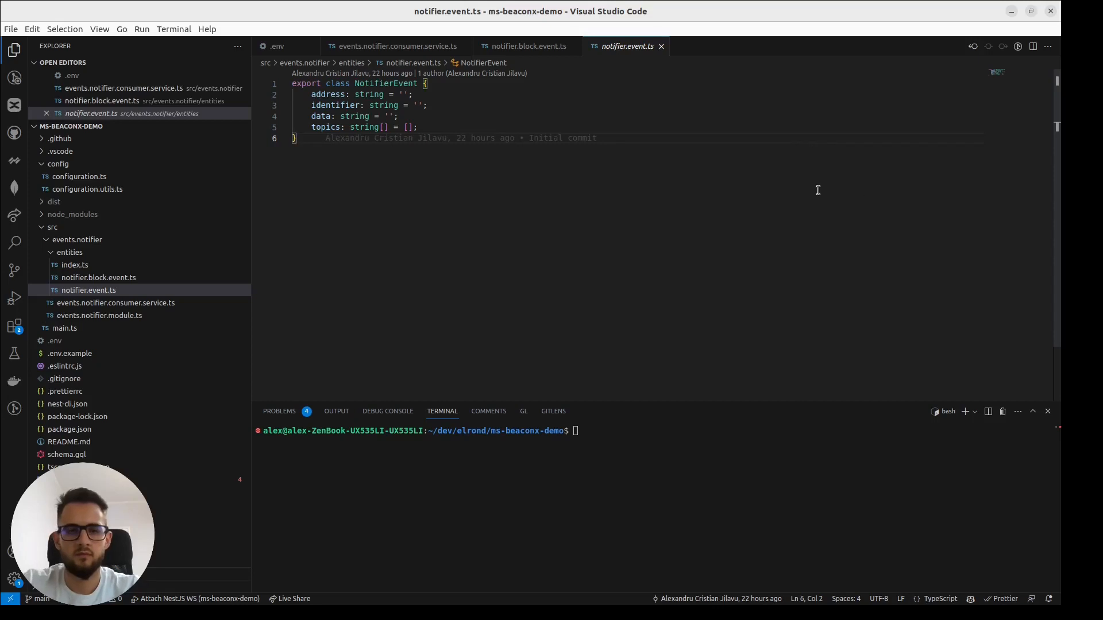
left_click(392, 46)
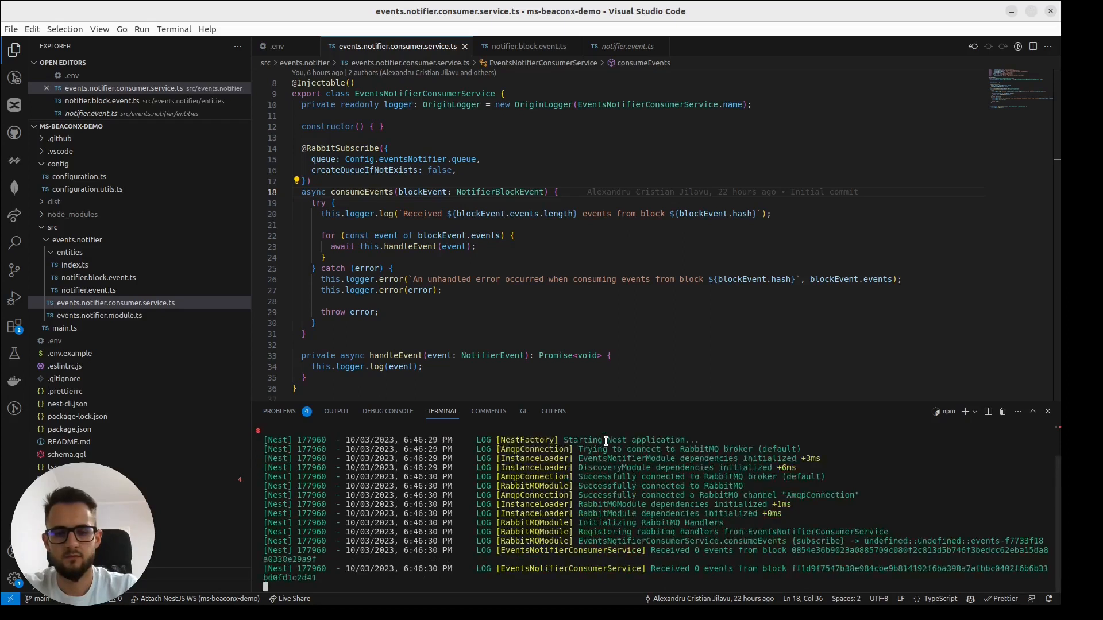
scroll("down", 3)
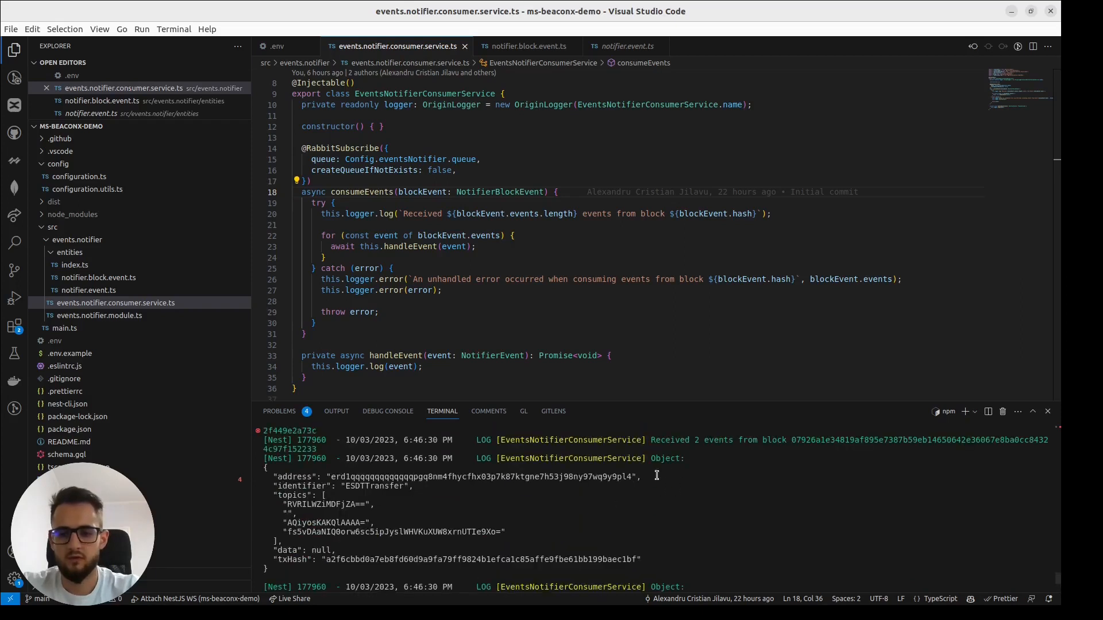
scroll("down", 3)
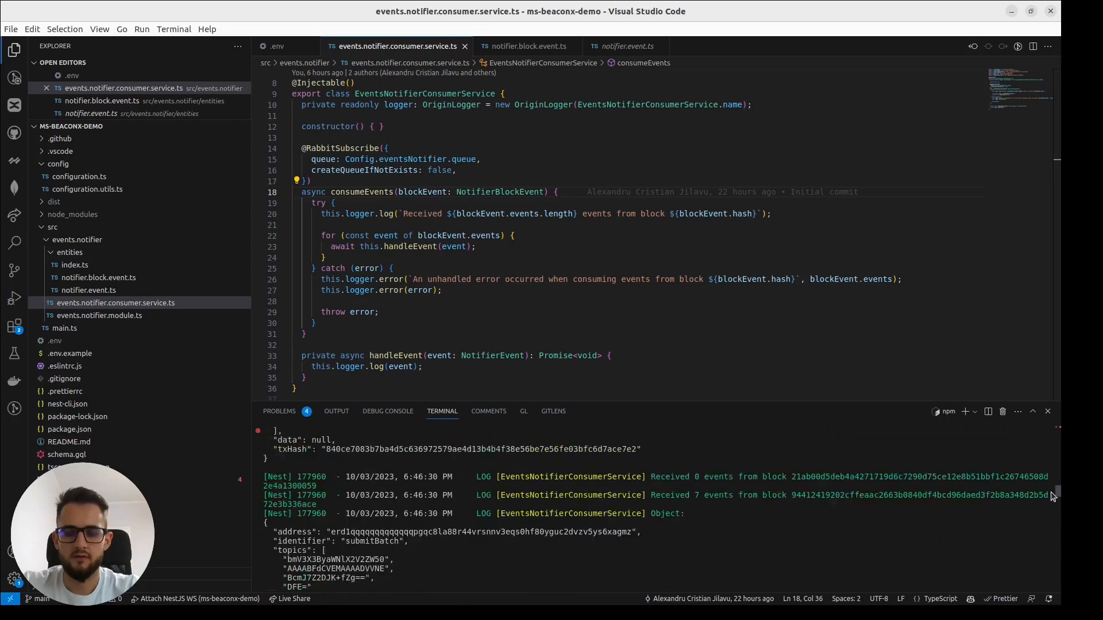
scroll("down", 3)
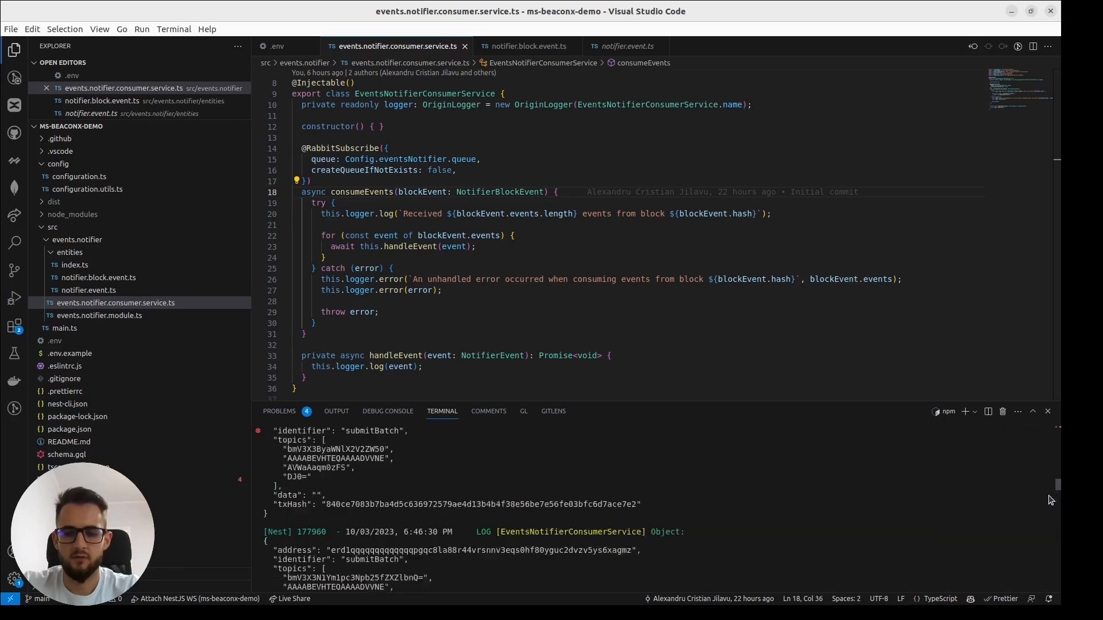
scroll("down", 3)
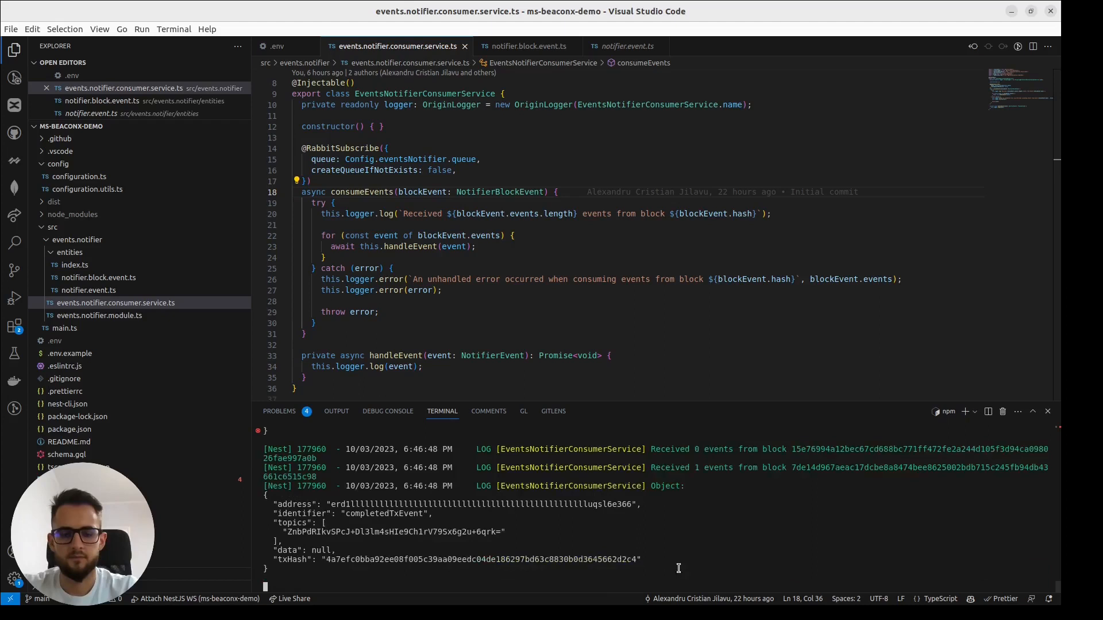
scroll("down", 3)
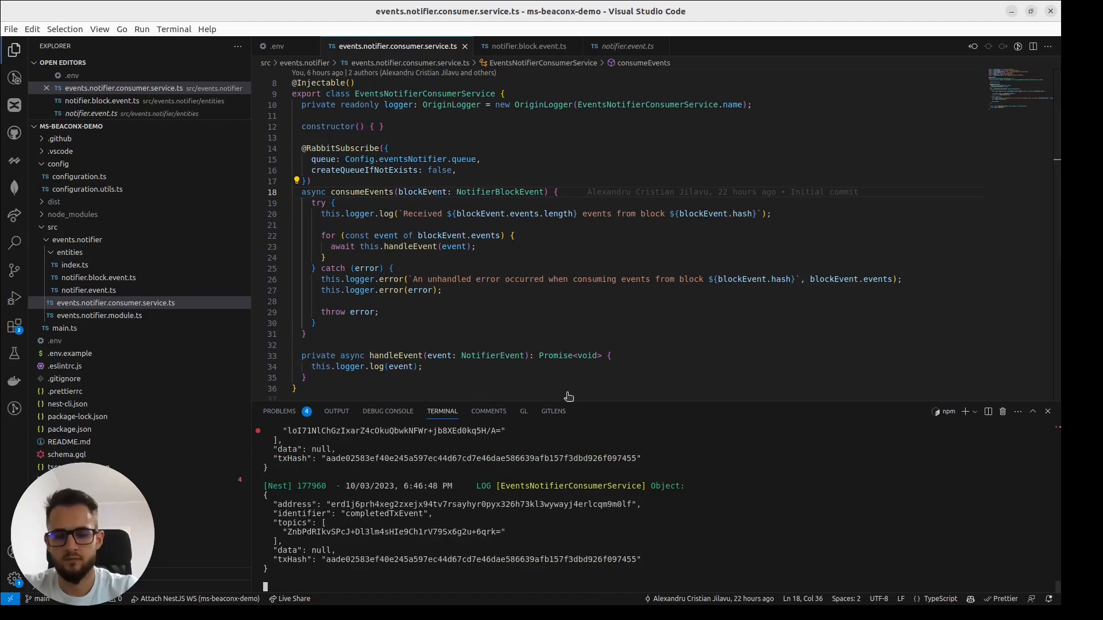
left_click(493, 355)
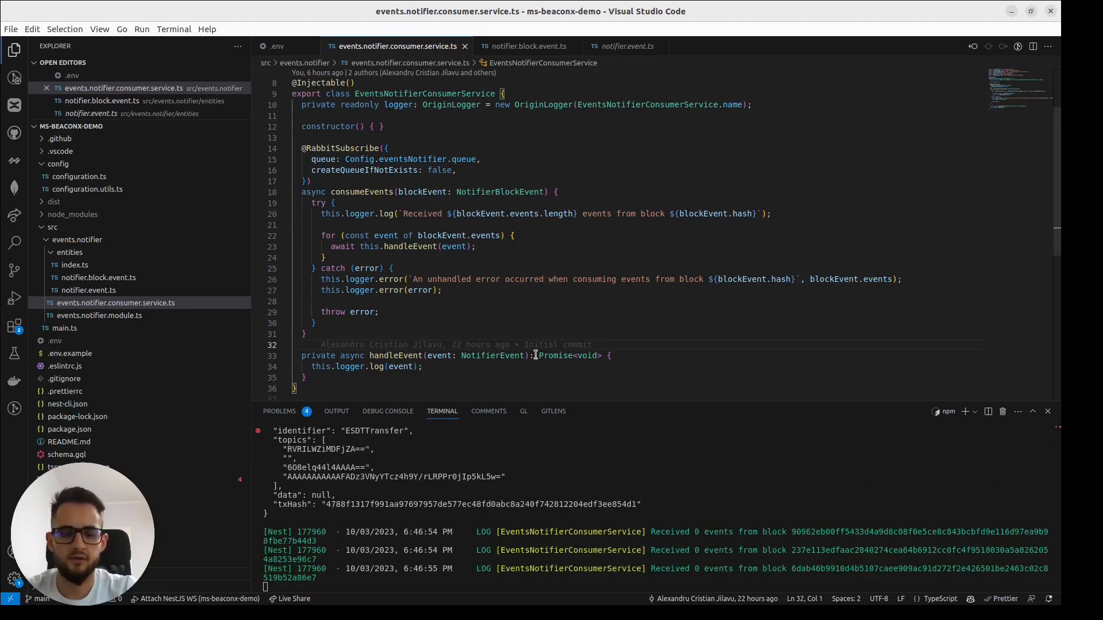
mouse_move(355, 331)
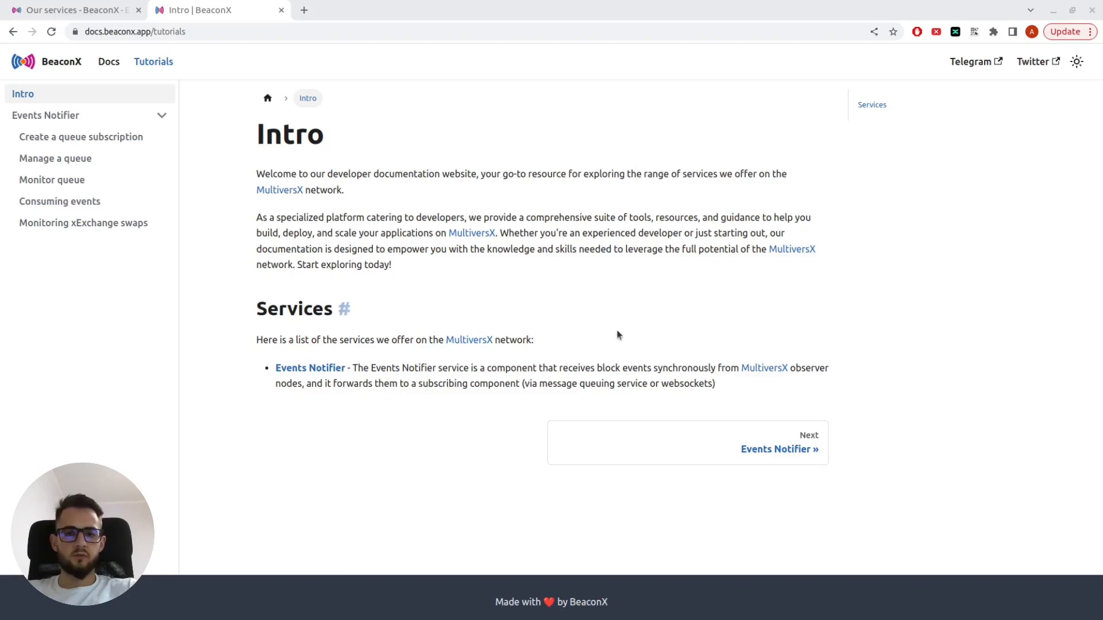
mouse_move(89, 148)
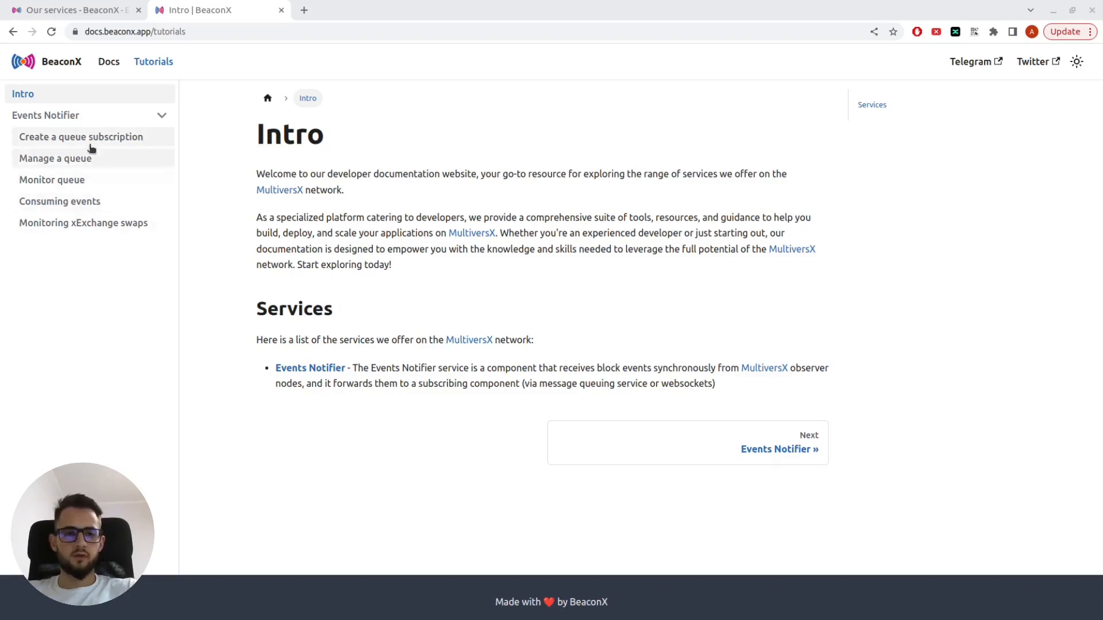
Step through the Create a queue subscription and Manage a queue tutorials toward Consuming events
left_click(81, 137)
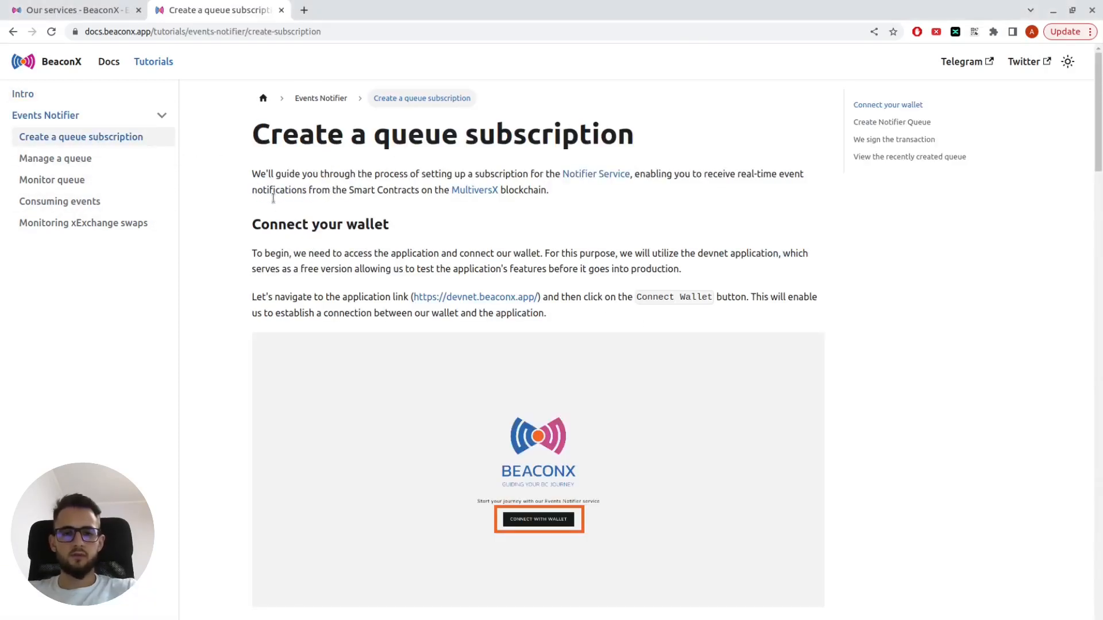
mouse_move(296, 429)
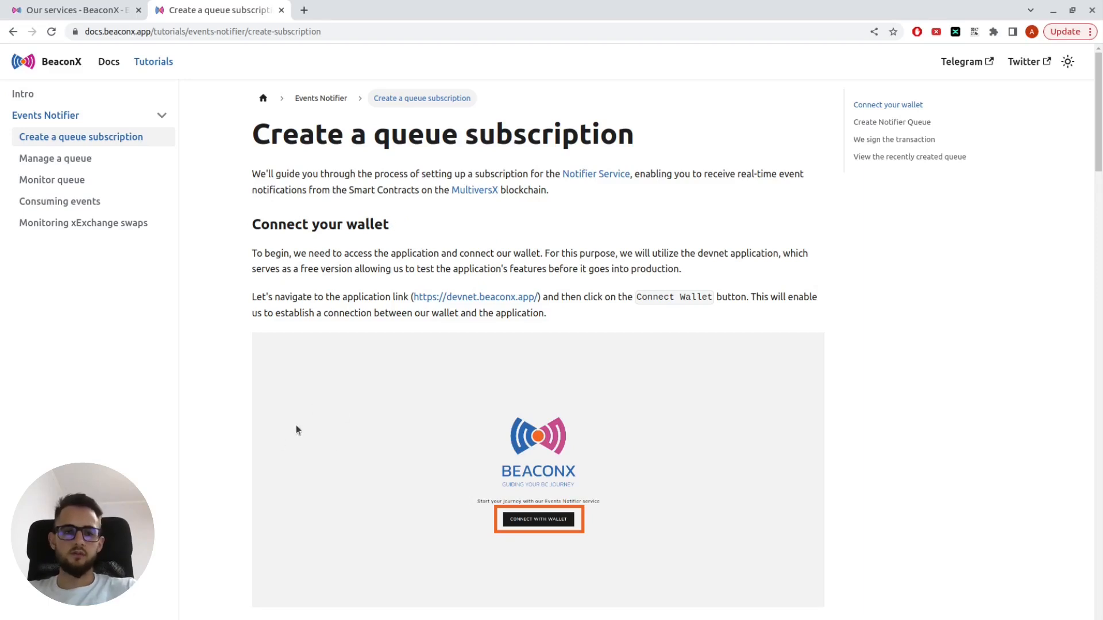
left_click(55, 158)
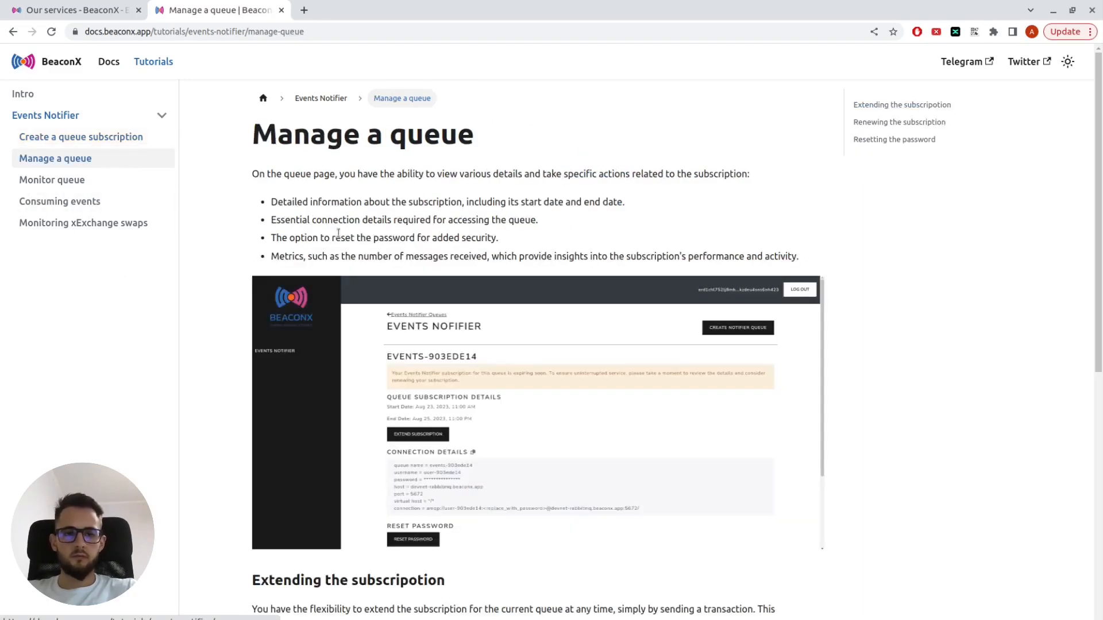
scroll("down", 3)
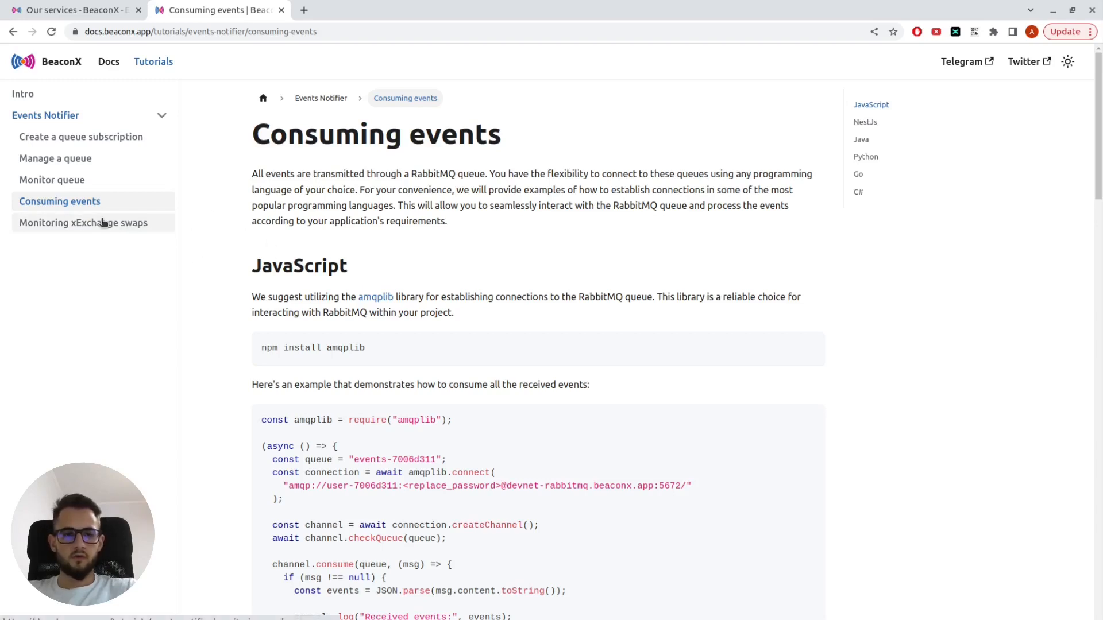
Read through the Monitoring xExchange swaps tutorial and its decoding code, then return to Our Services
left_click(83, 223)
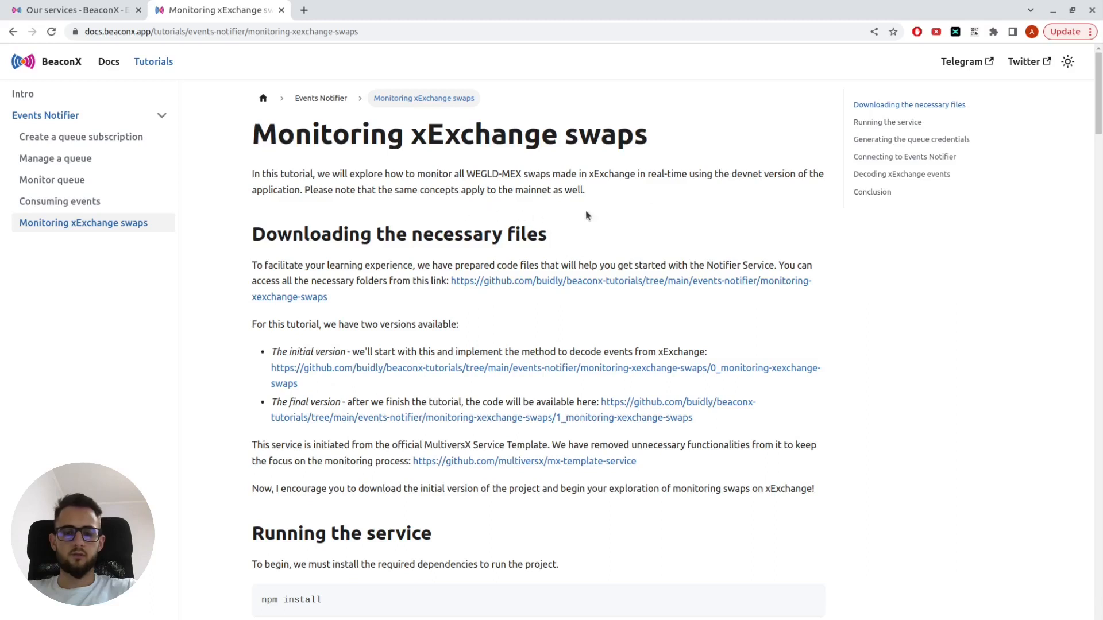
mouse_move(642, 224)
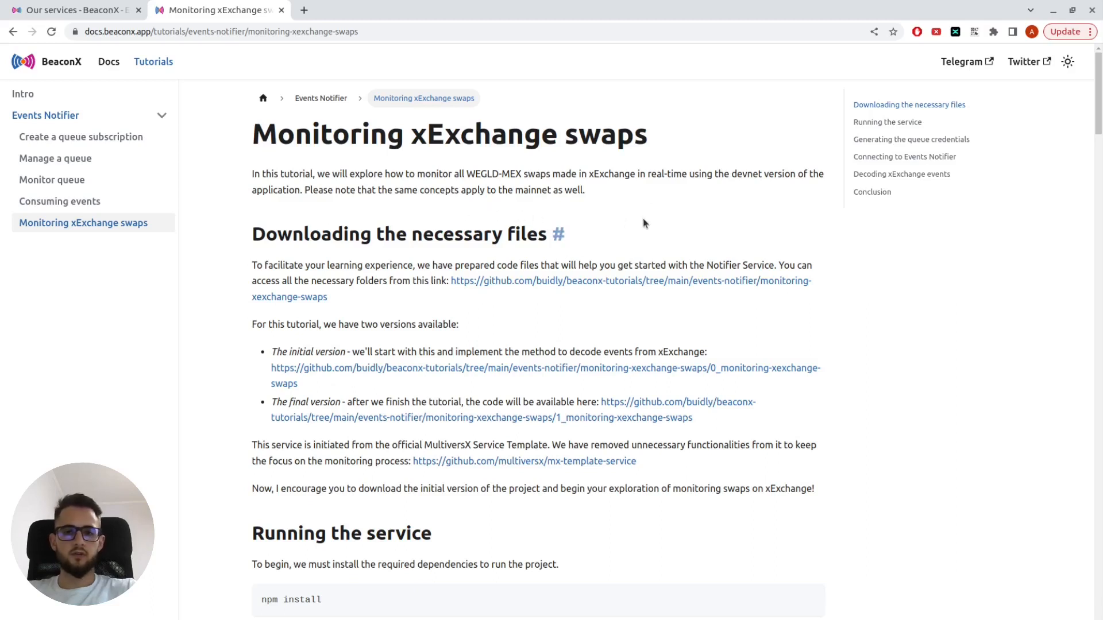
mouse_move(620, 216)
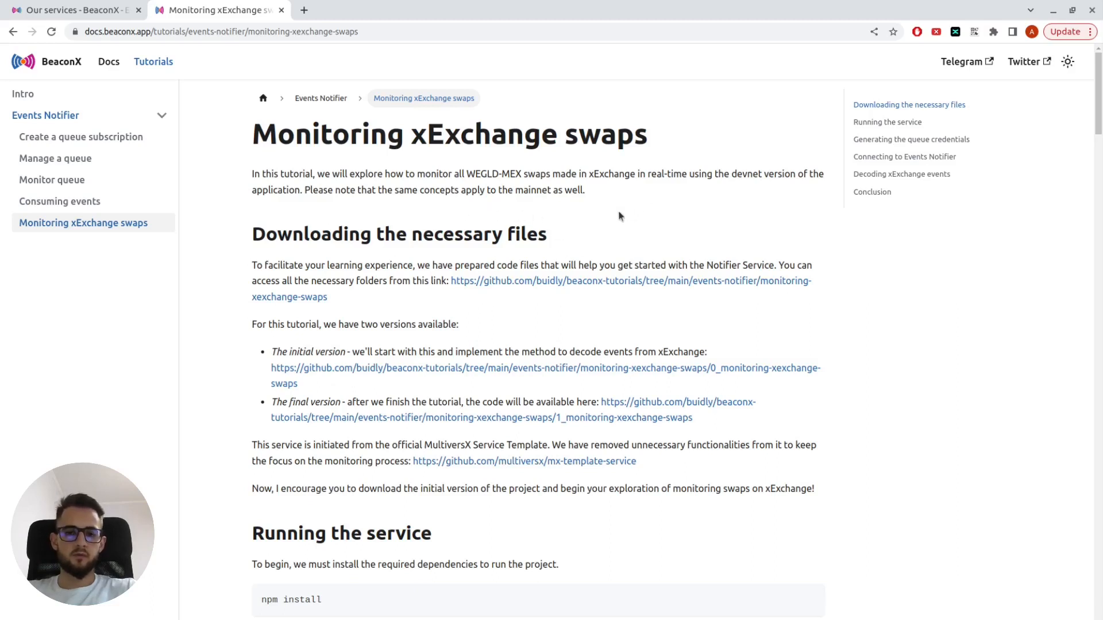
scroll("down", 3)
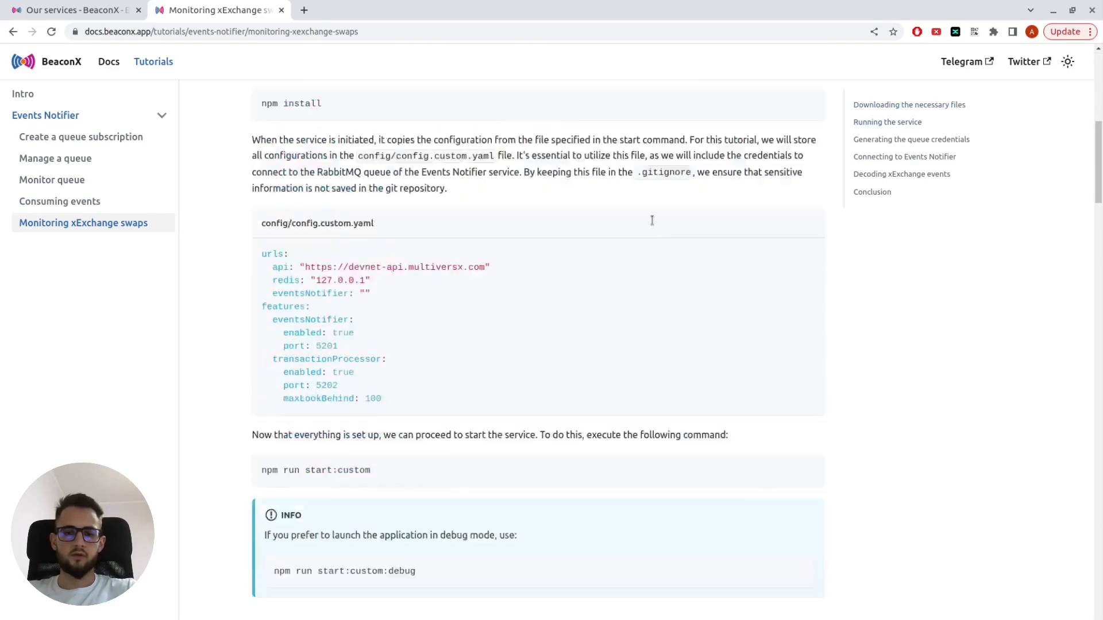
scroll("down", 3)
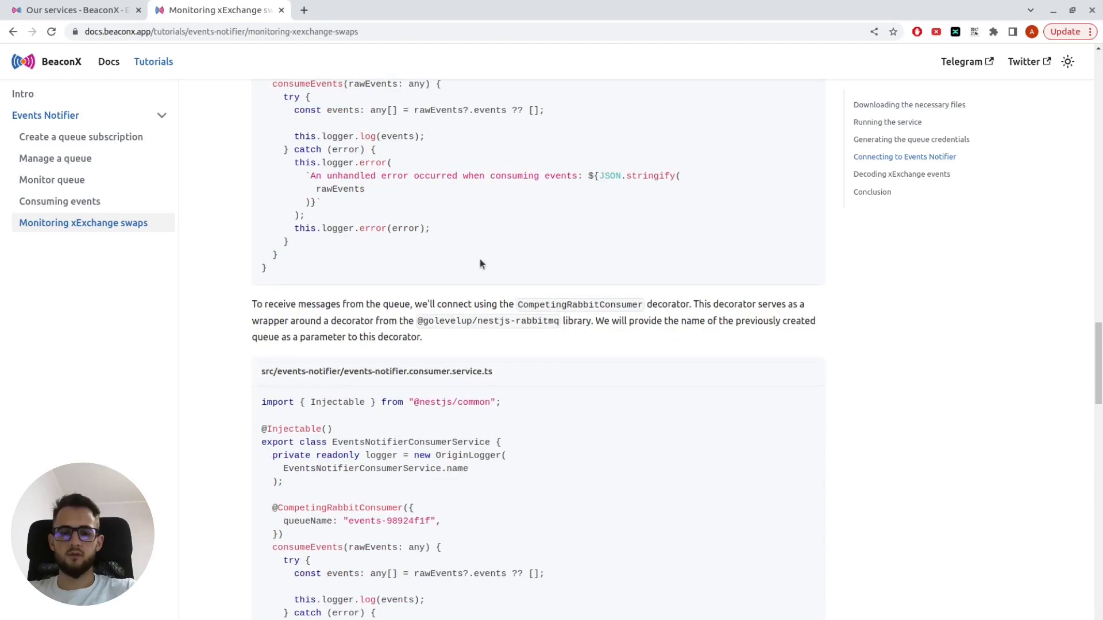
scroll("down", 3)
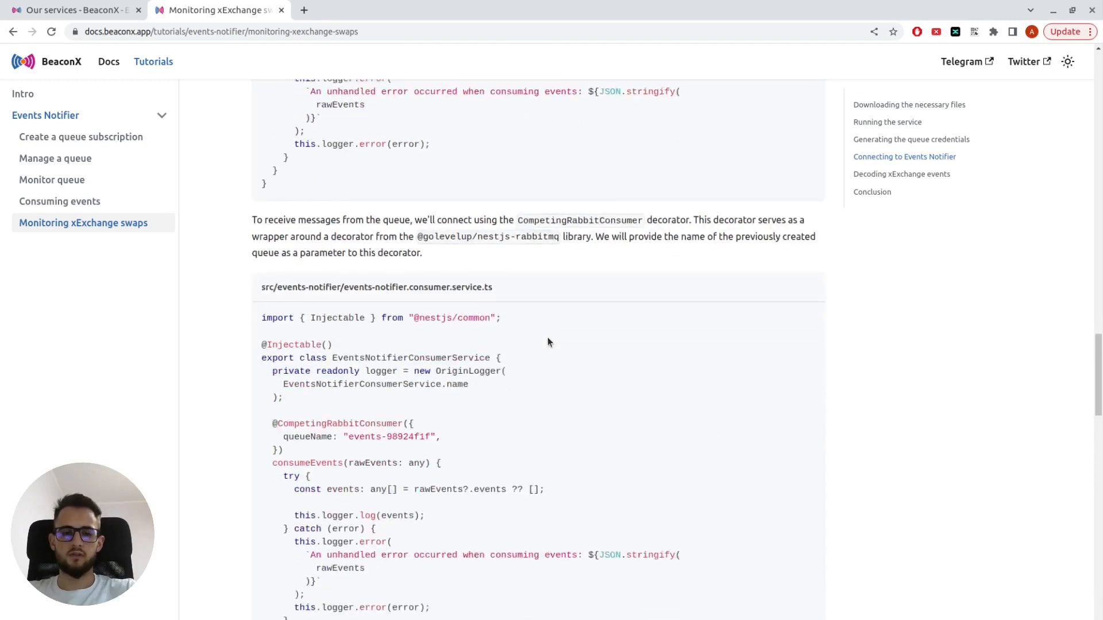
scroll("down", 3)
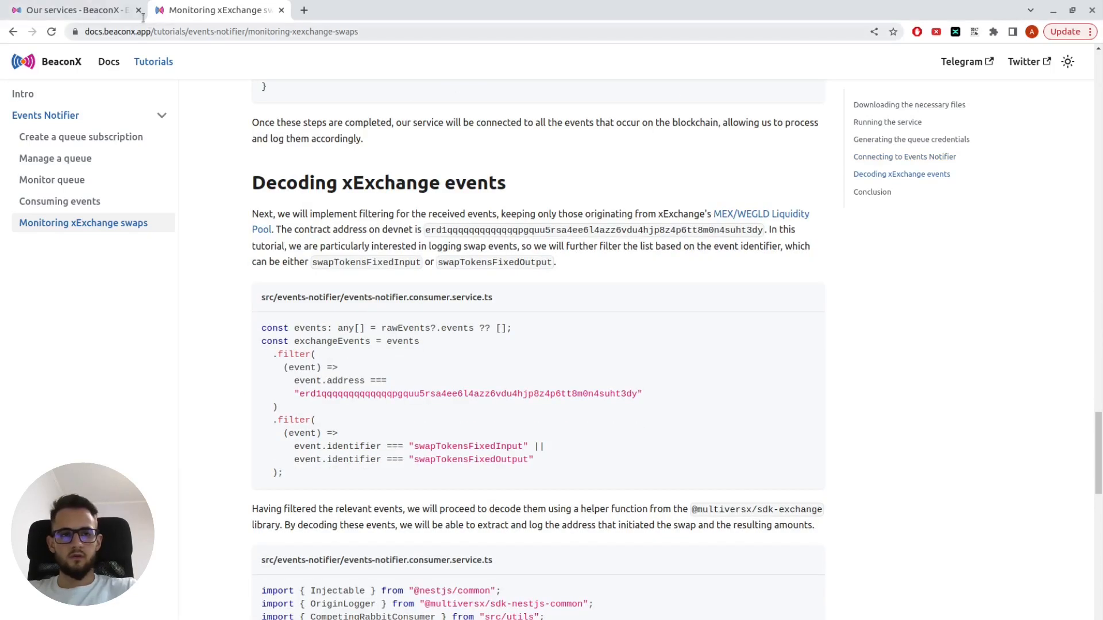
left_click(70, 11)
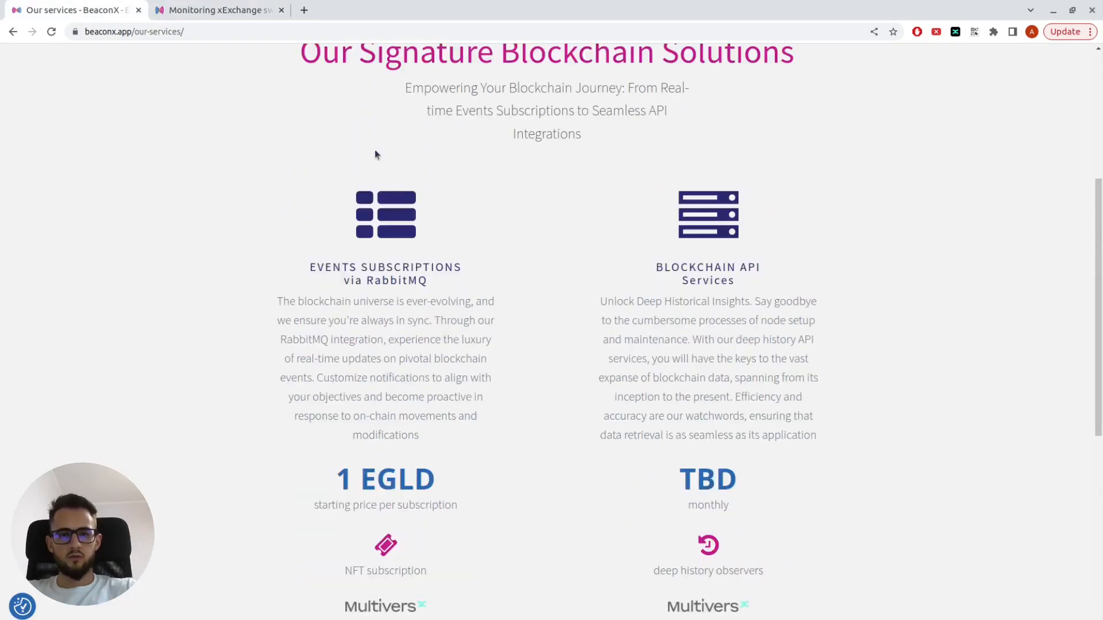
Return from Our Services to the tutorial's Connecting to Events Notifier consumer code section
scroll("down", 3)
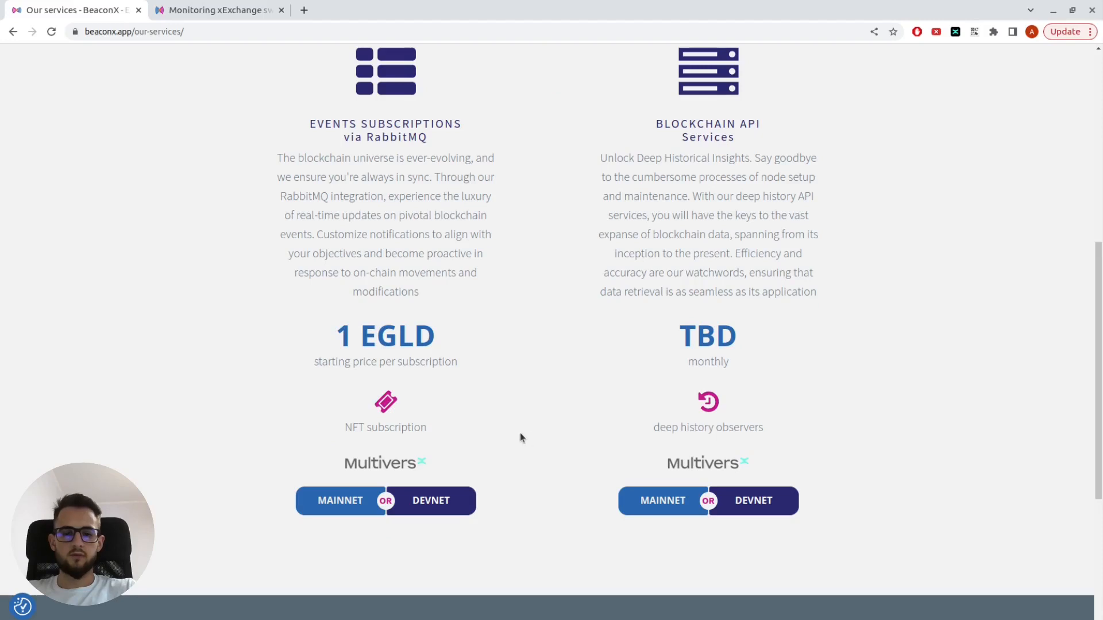
mouse_move(428, 458)
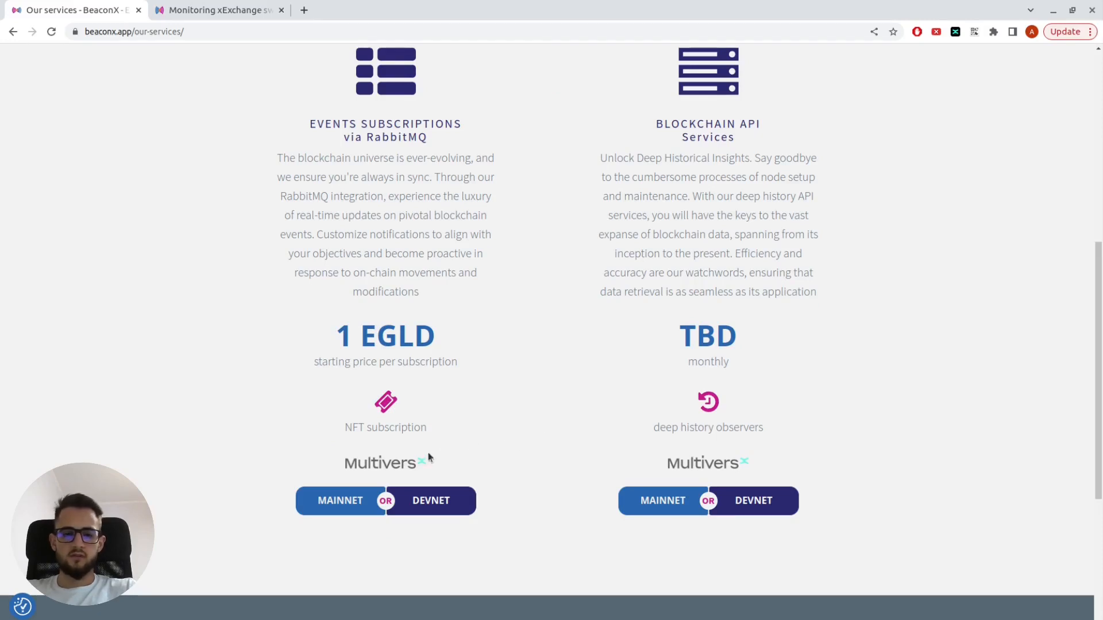
mouse_move(449, 438)
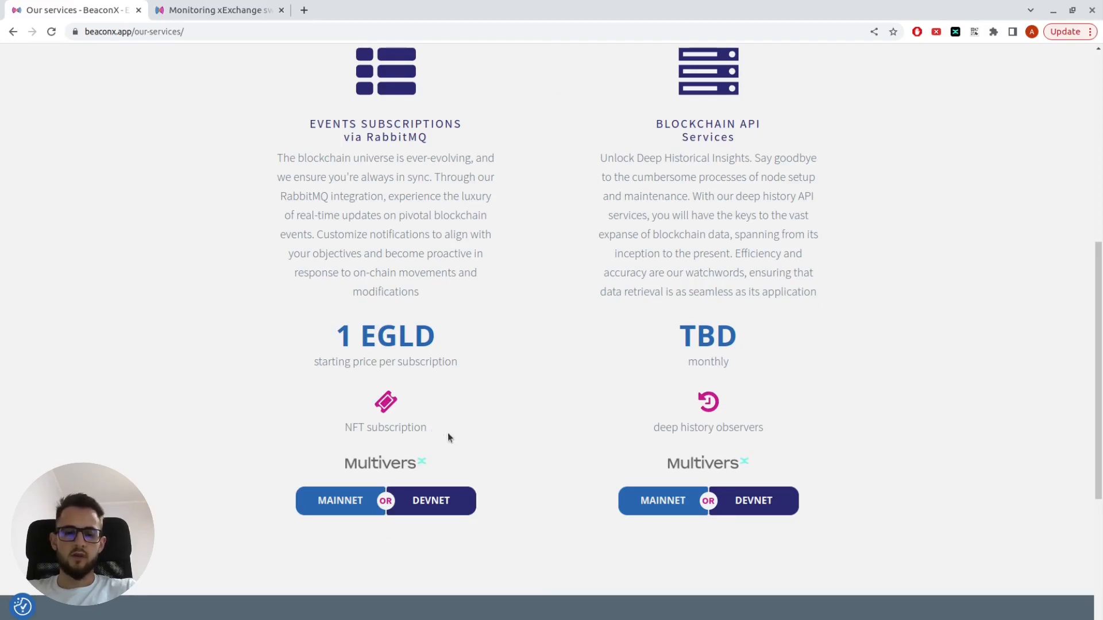
mouse_move(344, 481)
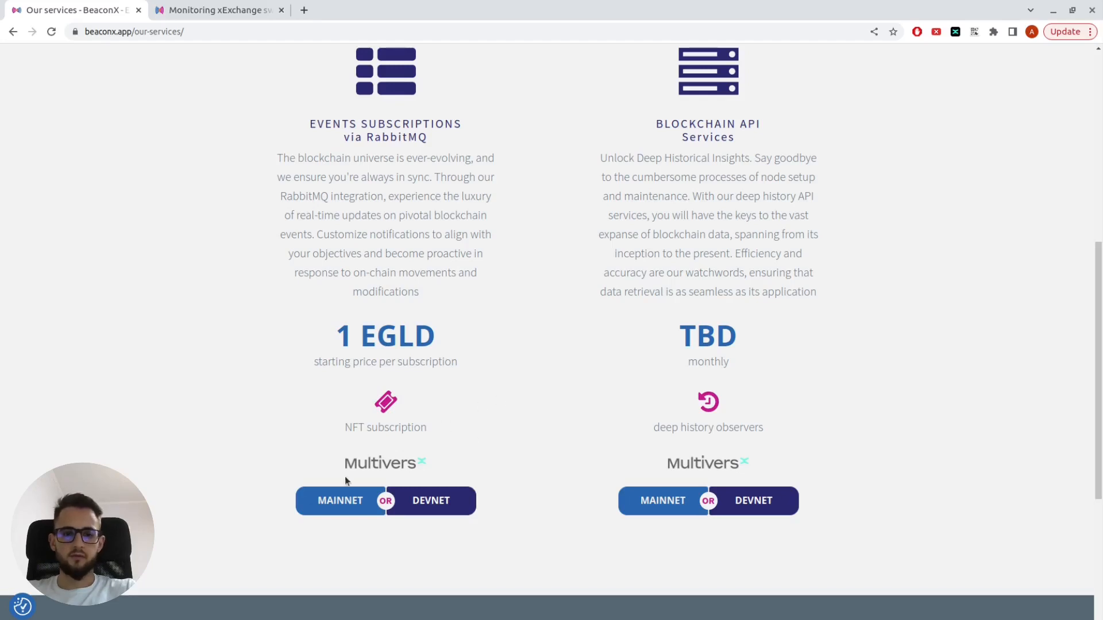
left_click(218, 10)
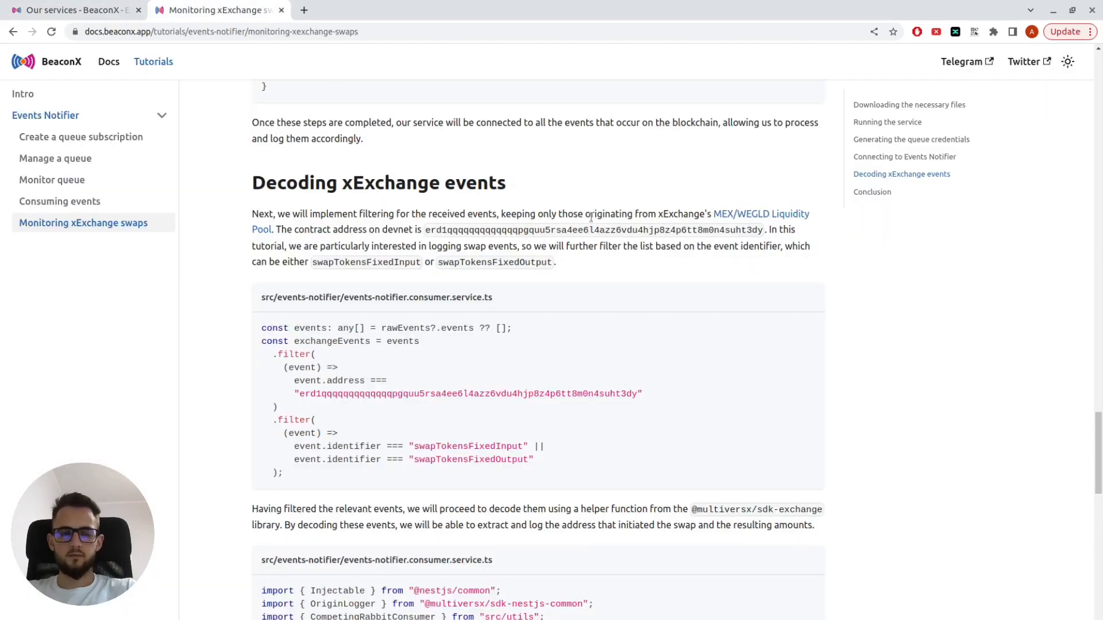
scroll("up", 3)
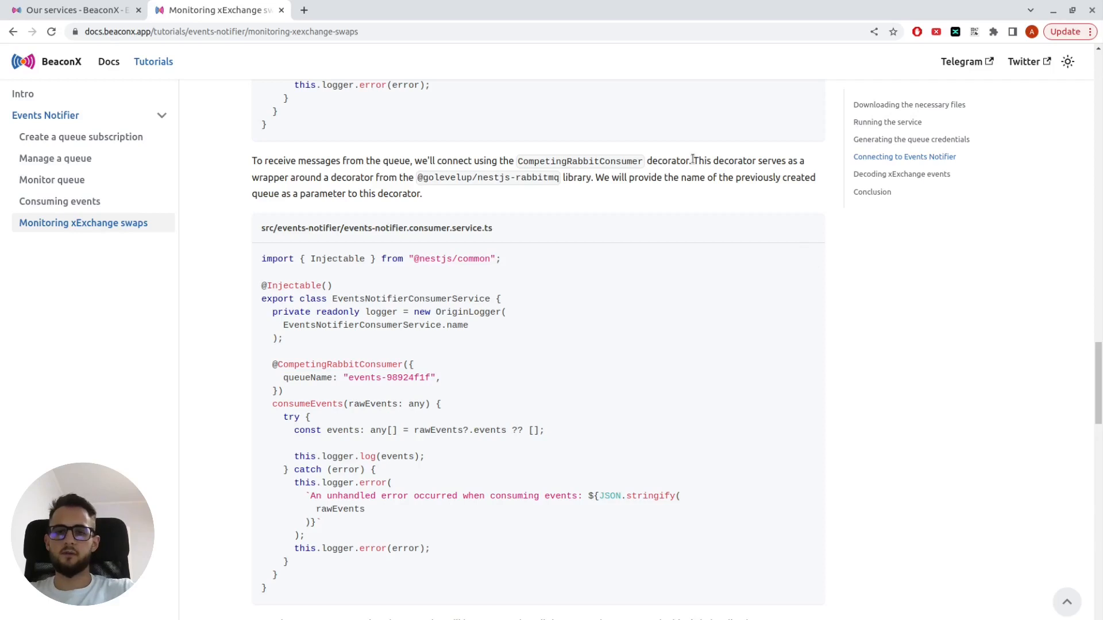